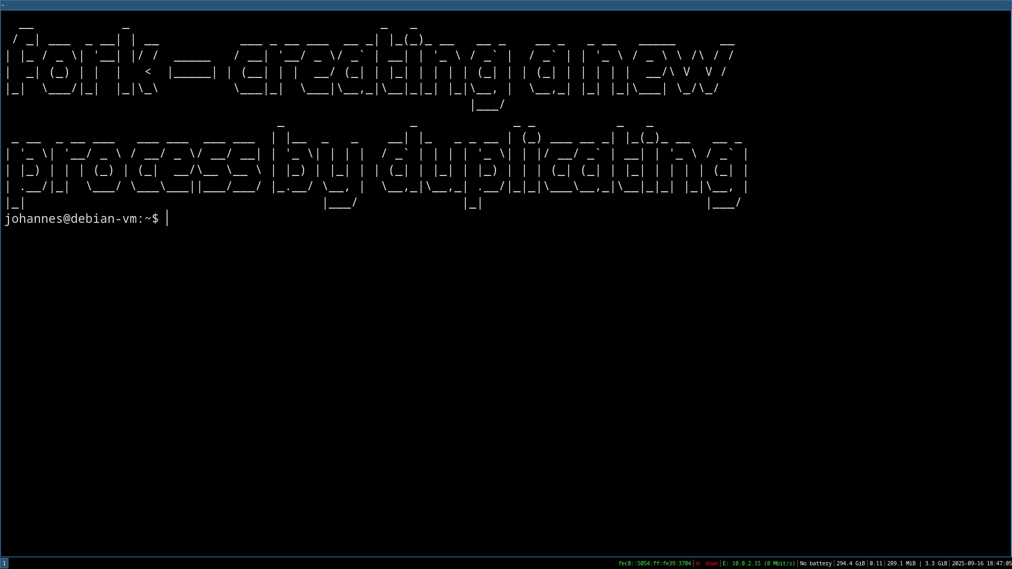
# - Change into the Programming folder and create fork1.c in Vim
pyautogui.write('cd Programming/')
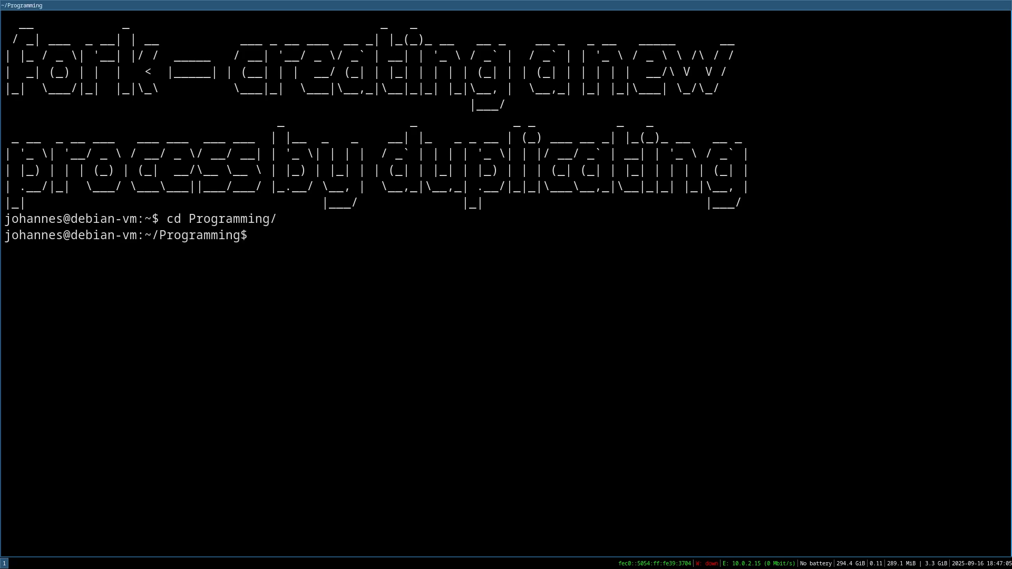
pyautogui.write('vim fork')
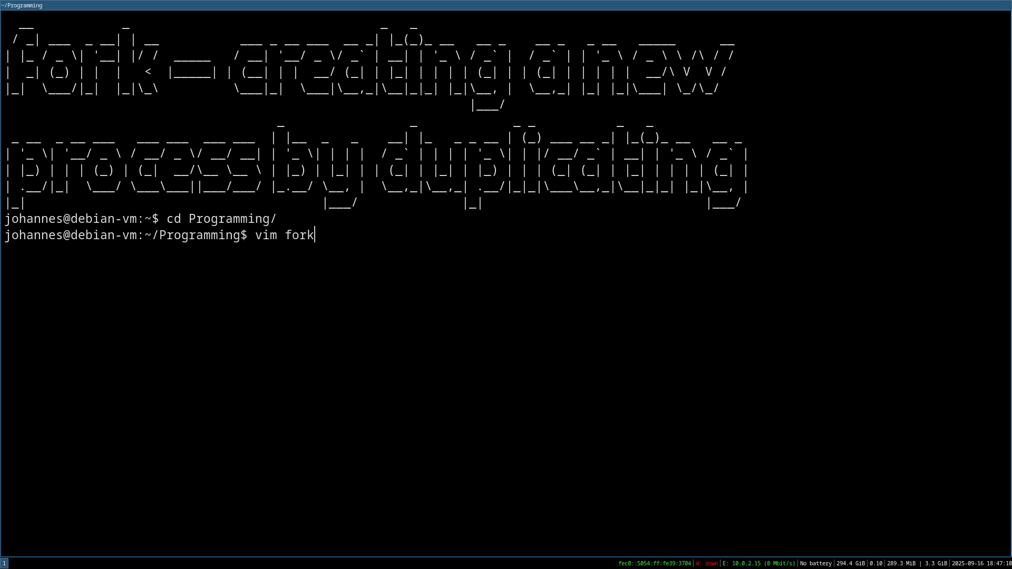
pyautogui.write('1.c')
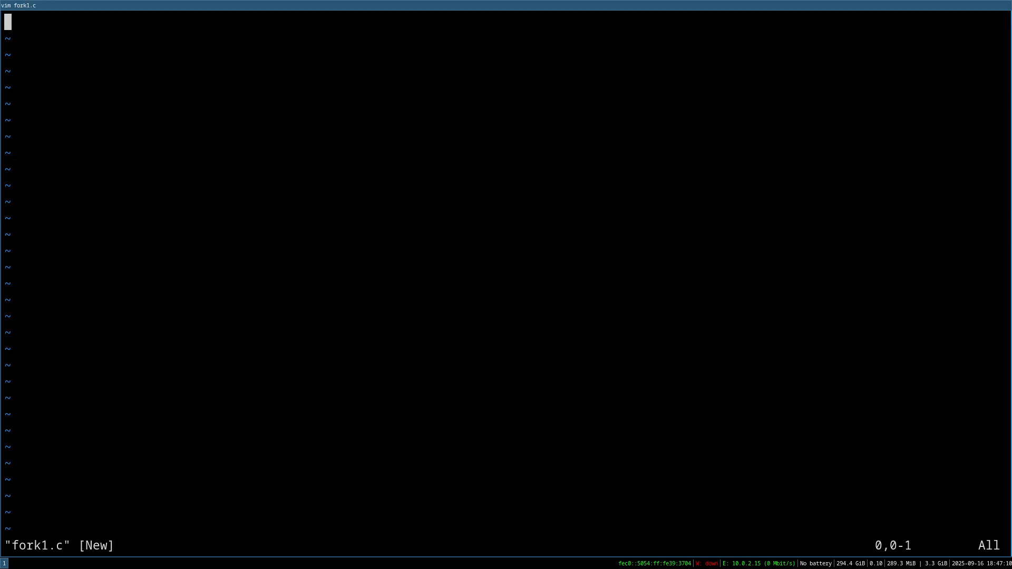
# - Add #include lines for stdio.h and unistd.h
pyautogui.write('#')
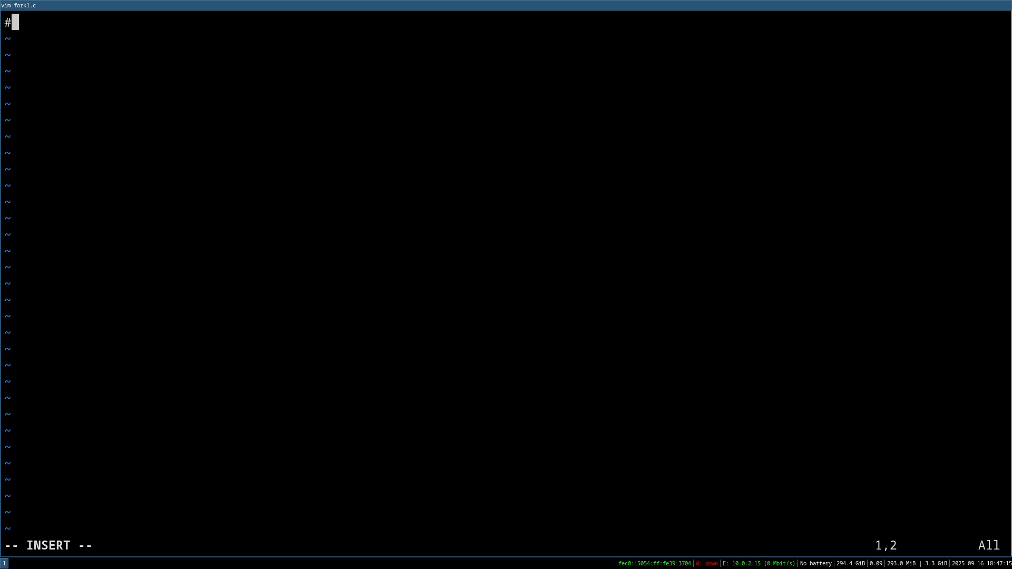
pyautogui.write('include <')
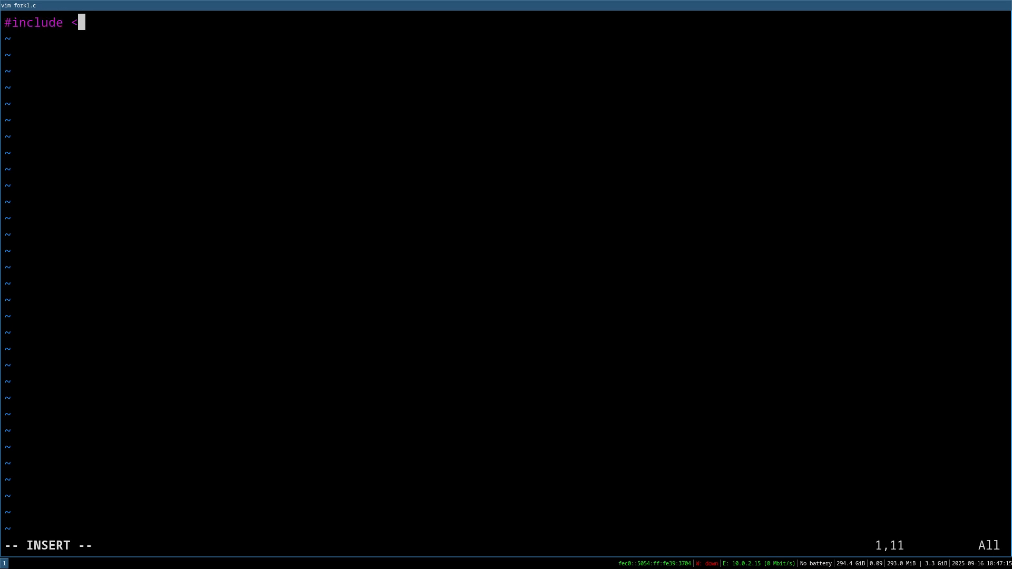
pyautogui.write('stdio.h>')
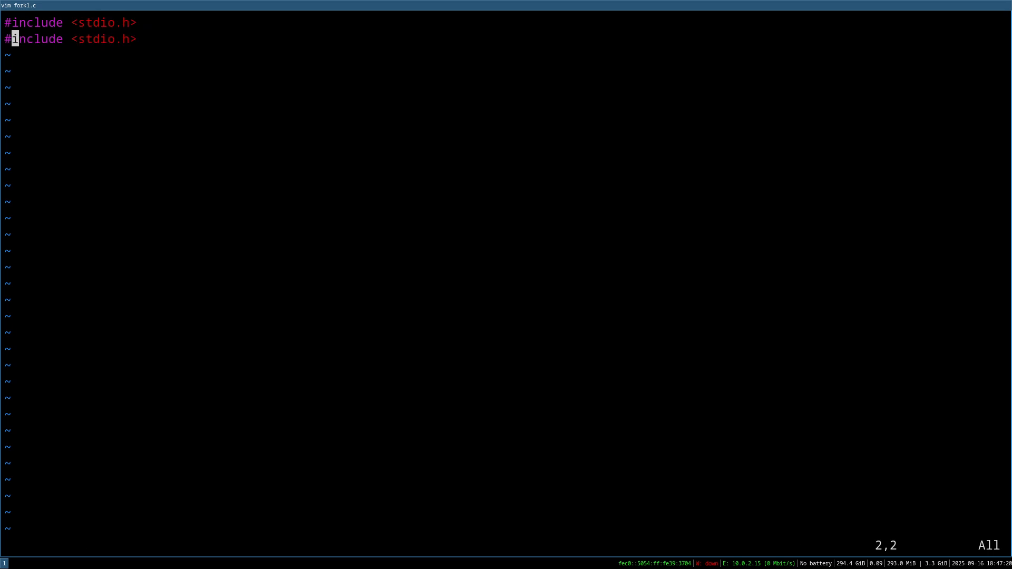
pyautogui.press('i')
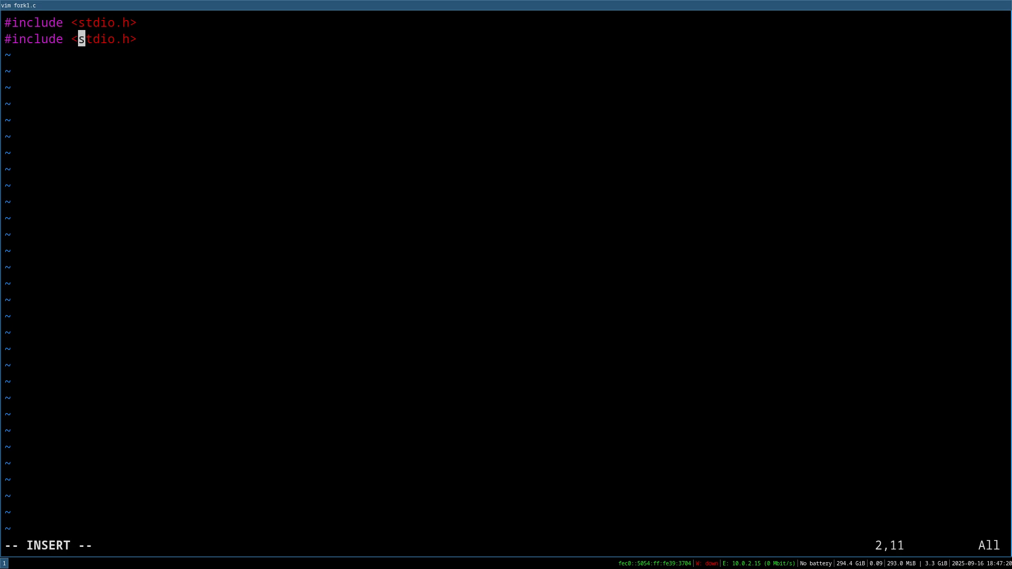
pyautogui.write('unistd.h')
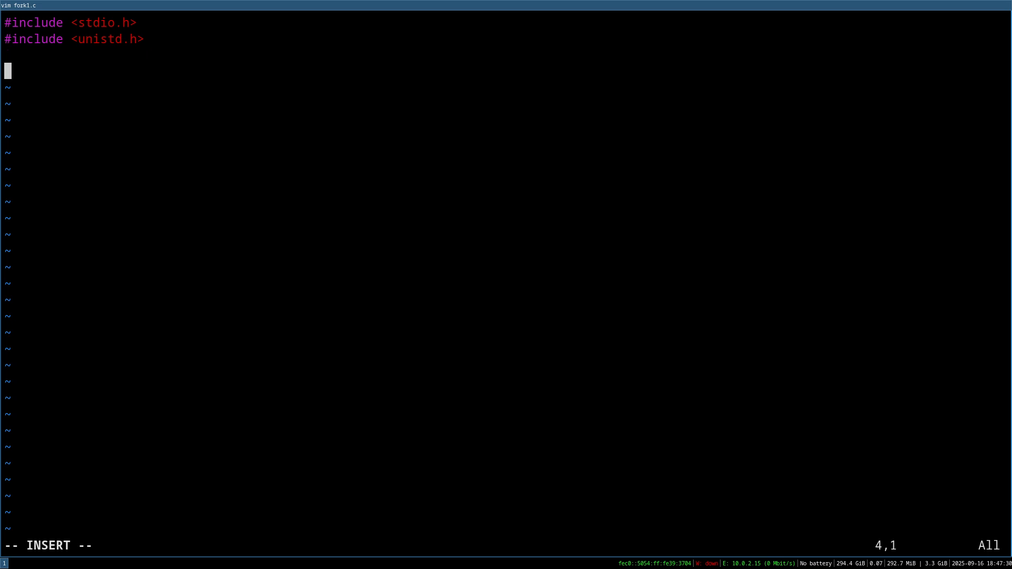
# - Begin int main() with a printf of "Starting...\n"
pyautogui.write('int main')
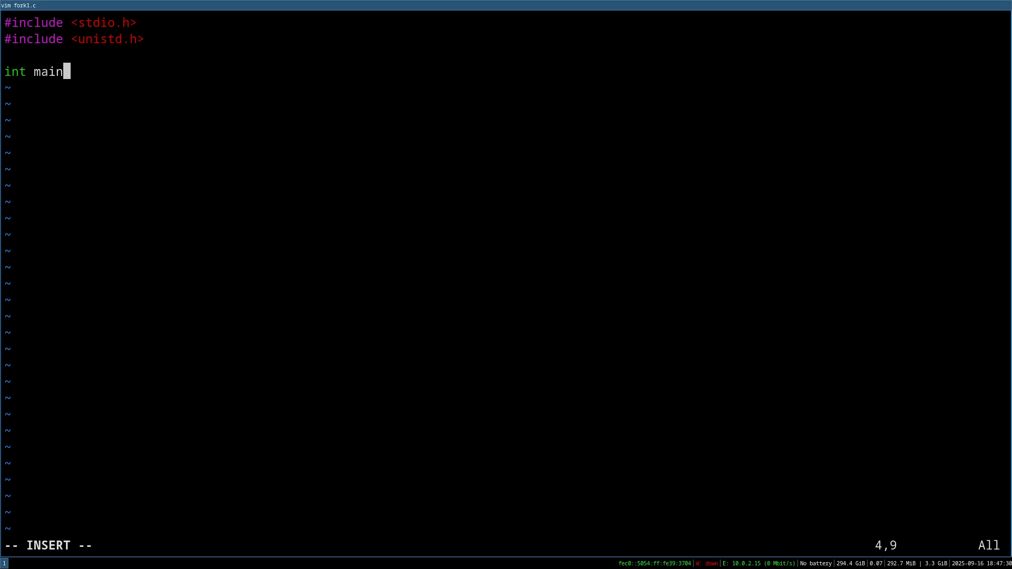
pyautogui.write('(){')
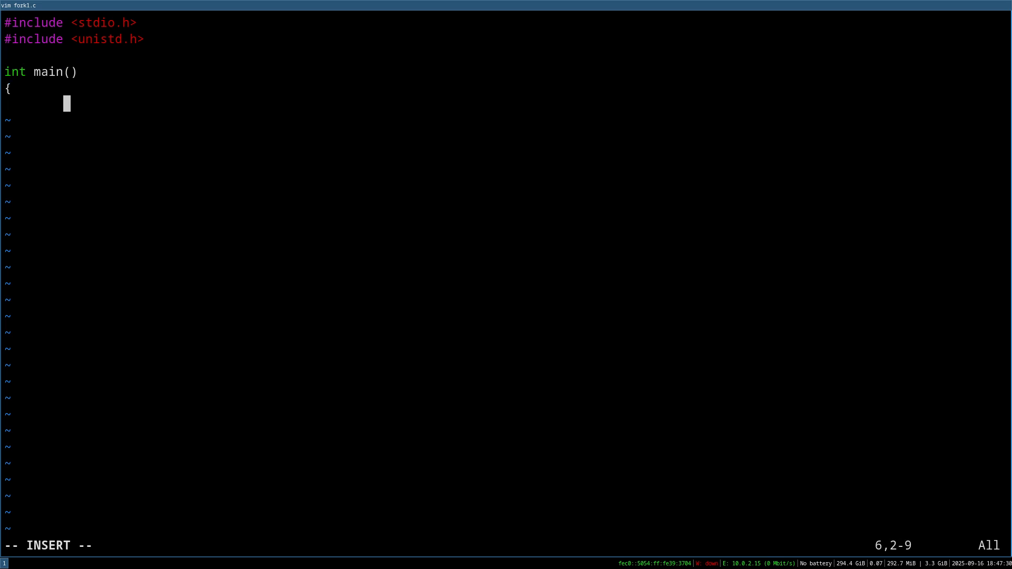
pyautogui.write('printf("')
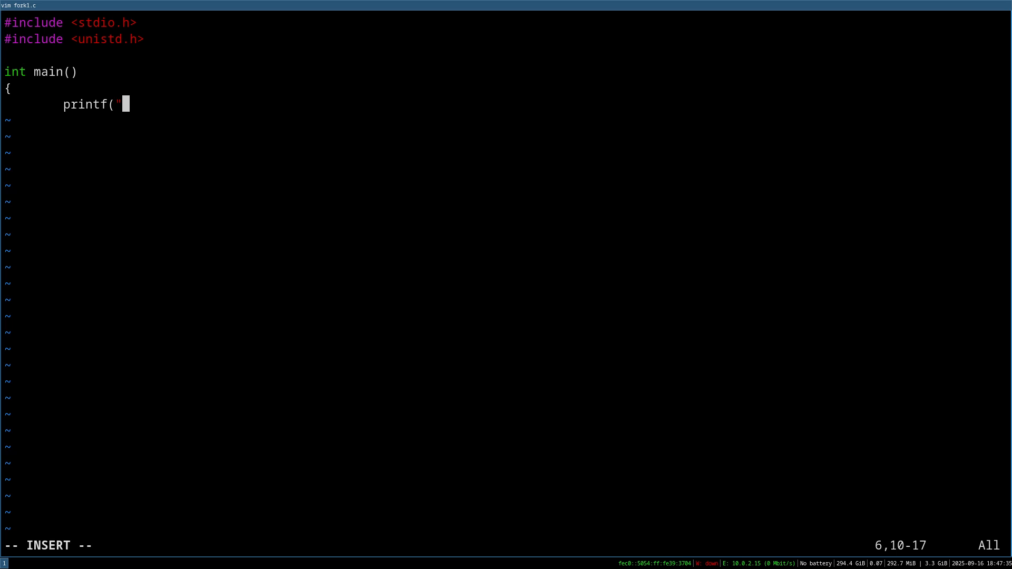
pyautogui.write('Starti')
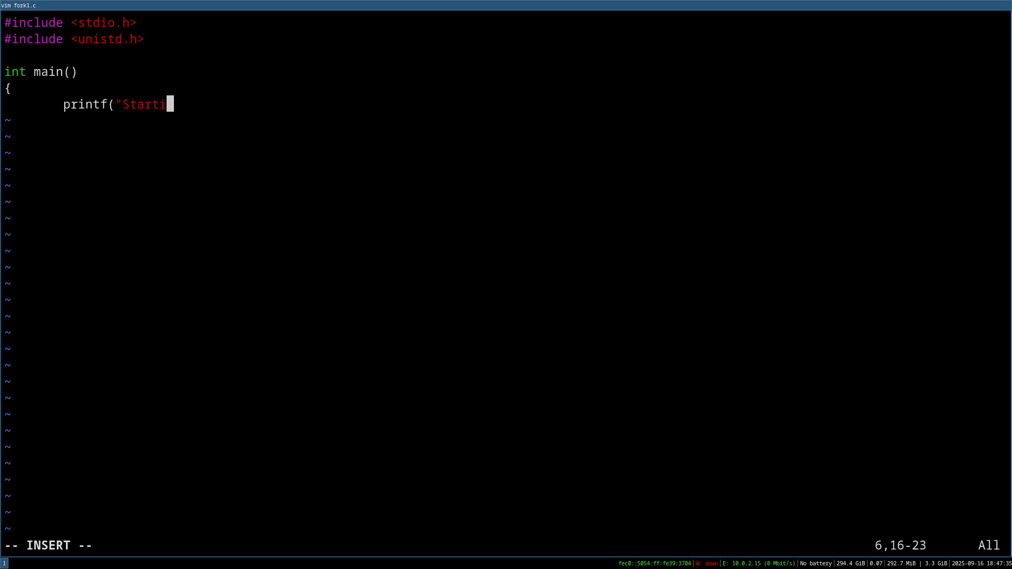
pyautogui.write('ng...\\n");')
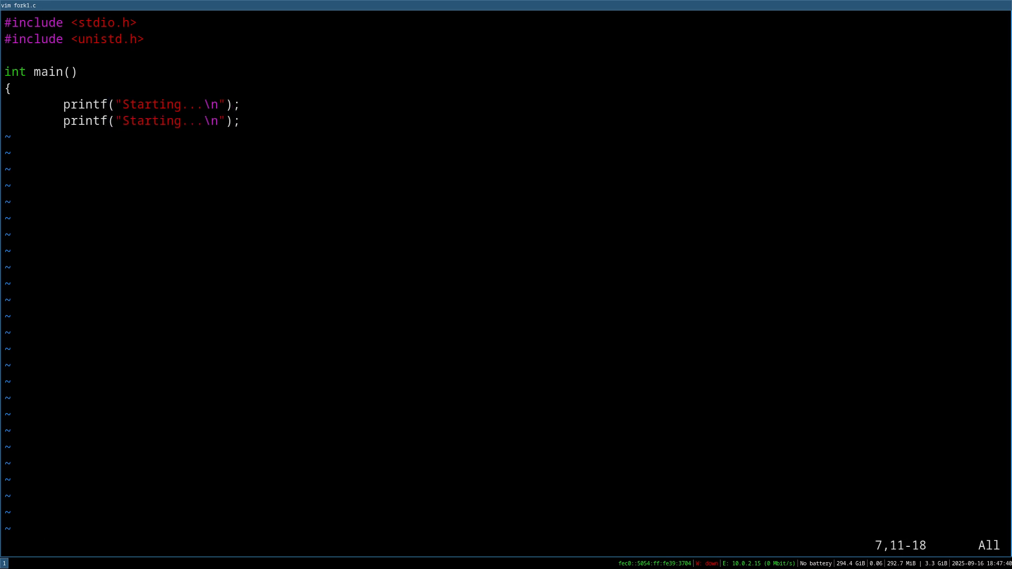
# - Add the fork() call, printf "Stop!" and return 0, then save and close with :w and :x
pyautogui.write('Stop!')
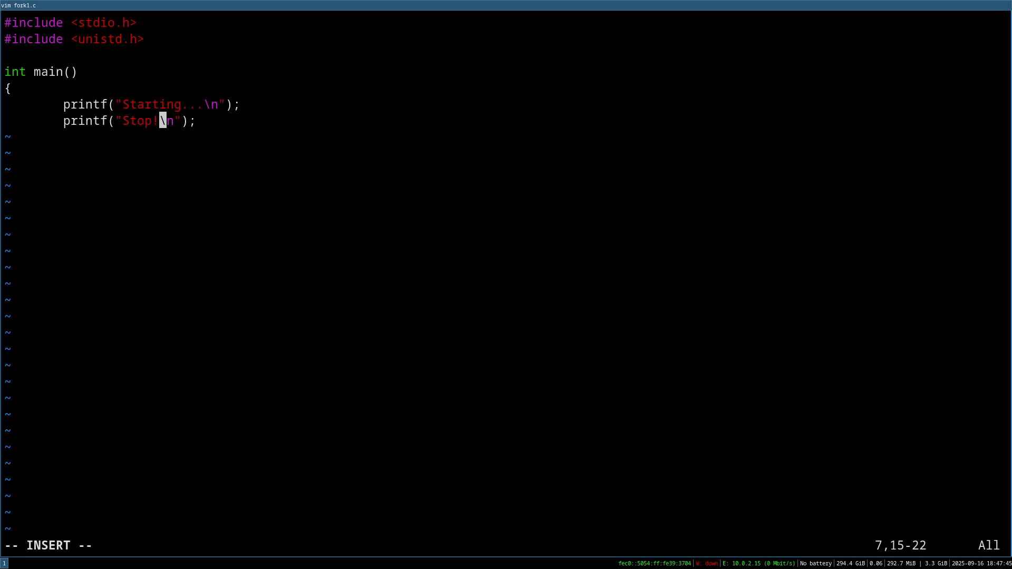
pyautogui.write('return')
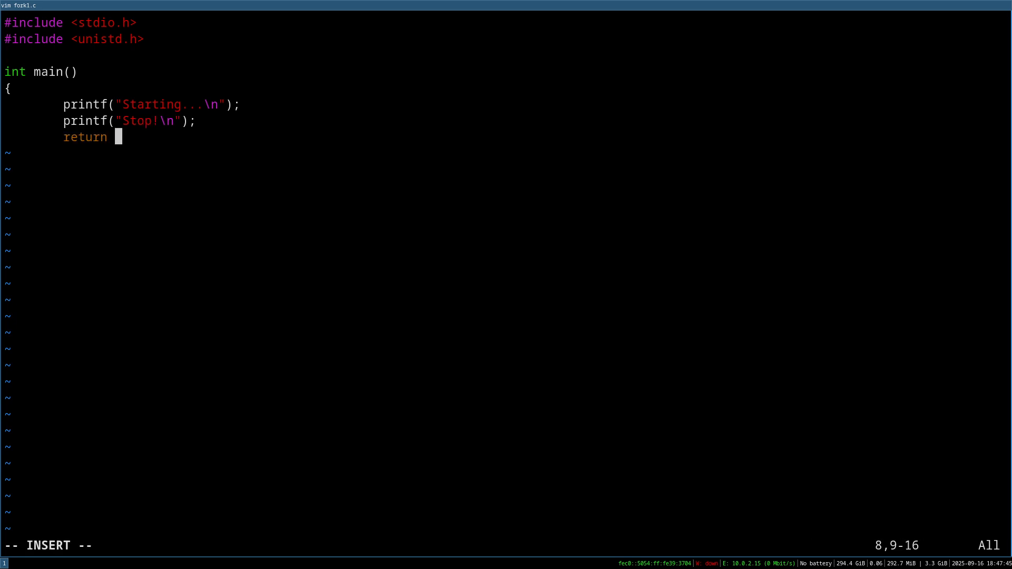
pyautogui.write('0;')
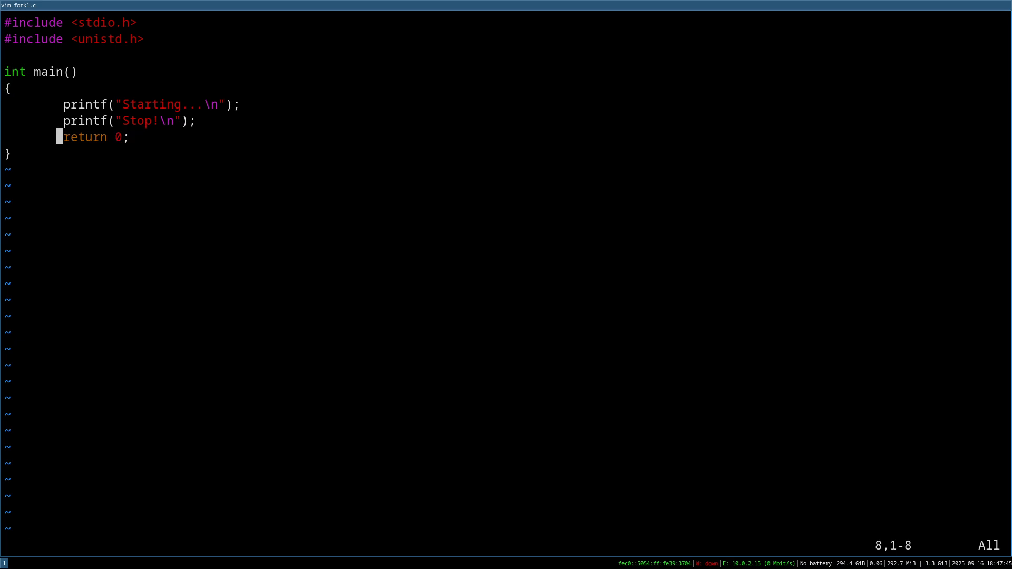
pyautogui.write('fork();')
pyautogui.click(506, 546)
pyautogui.write(':')
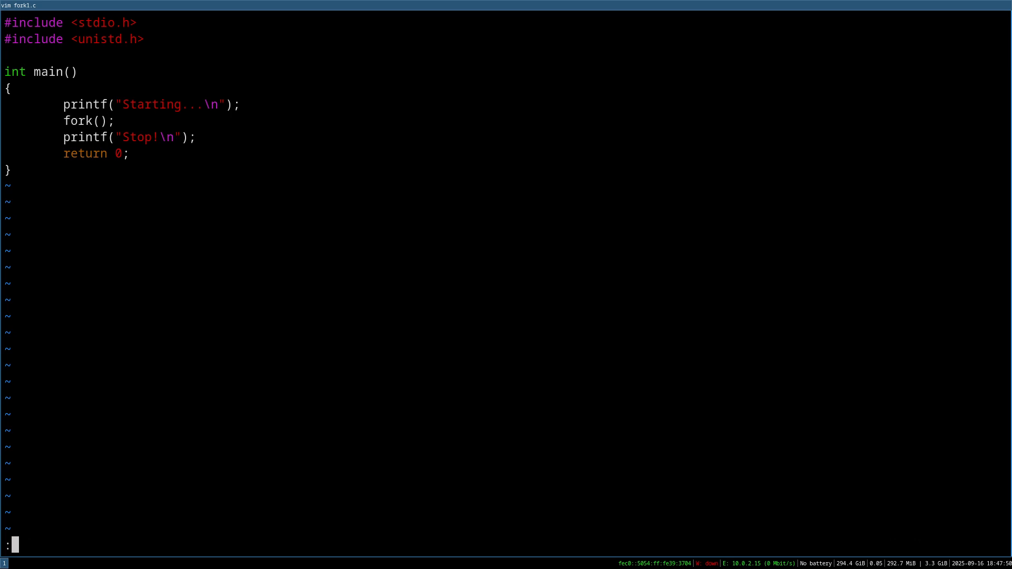
pyautogui.write('w')
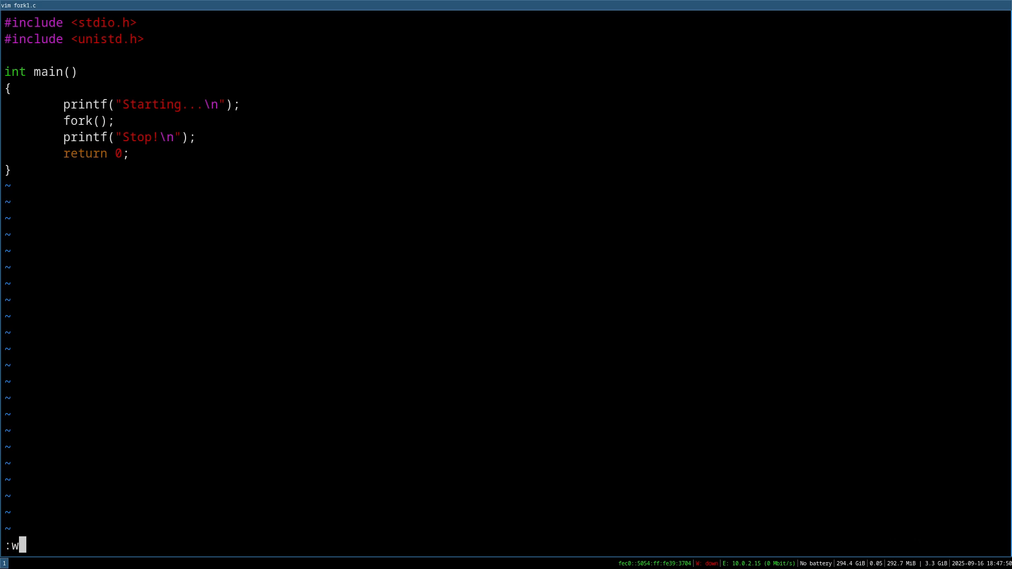
pyautogui.write('x')
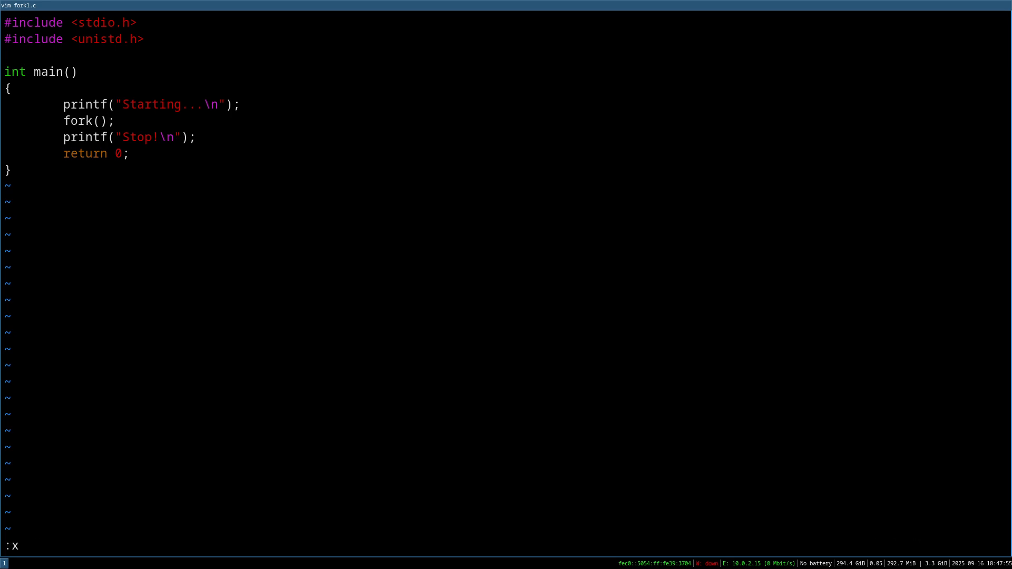
# - Compile with gcc, run ./a.out to see two Stop! lines, and reopen fork1.c
pyautogui.write('gcc fork1.c')
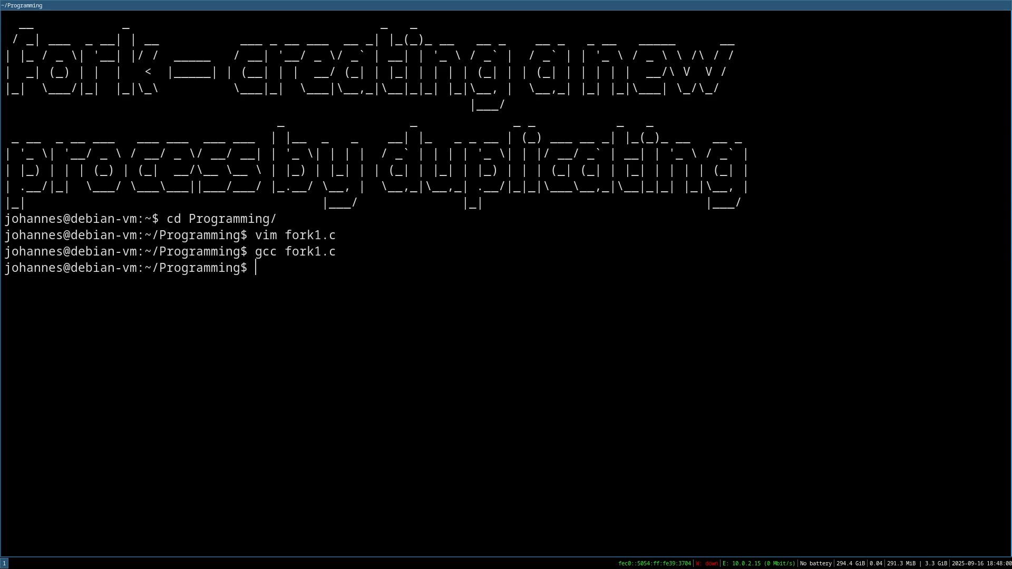
pyautogui.write('./a.out')
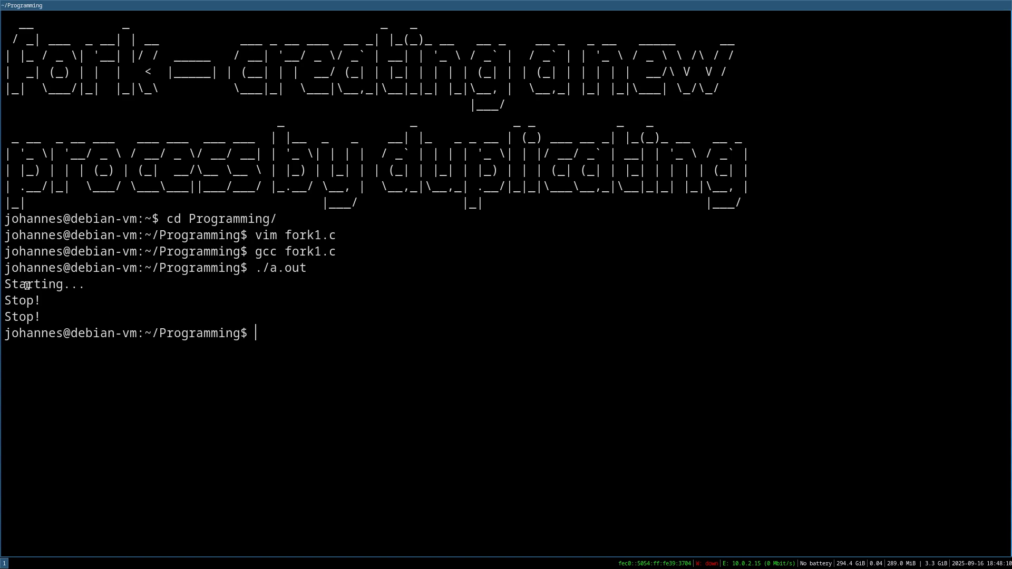
pyautogui.doubleClick(19, 284)
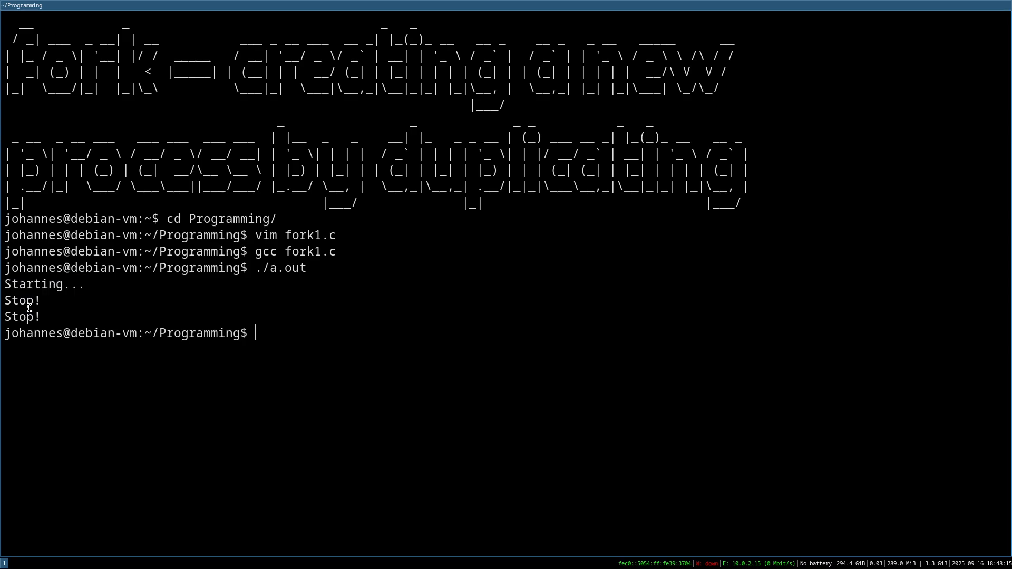
pyautogui.moveTo(261, 288)
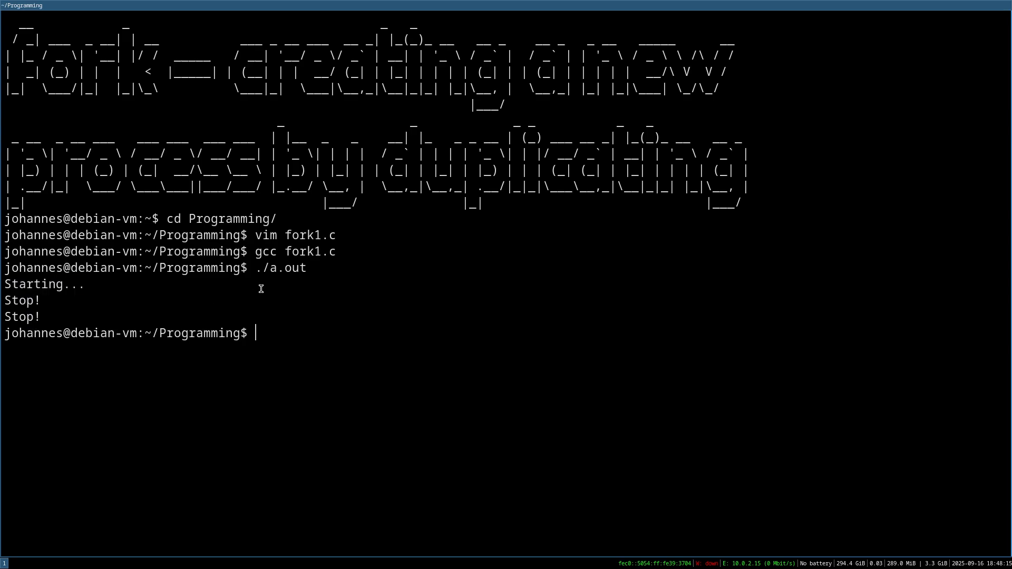
pyautogui.write('vim fork1.c')
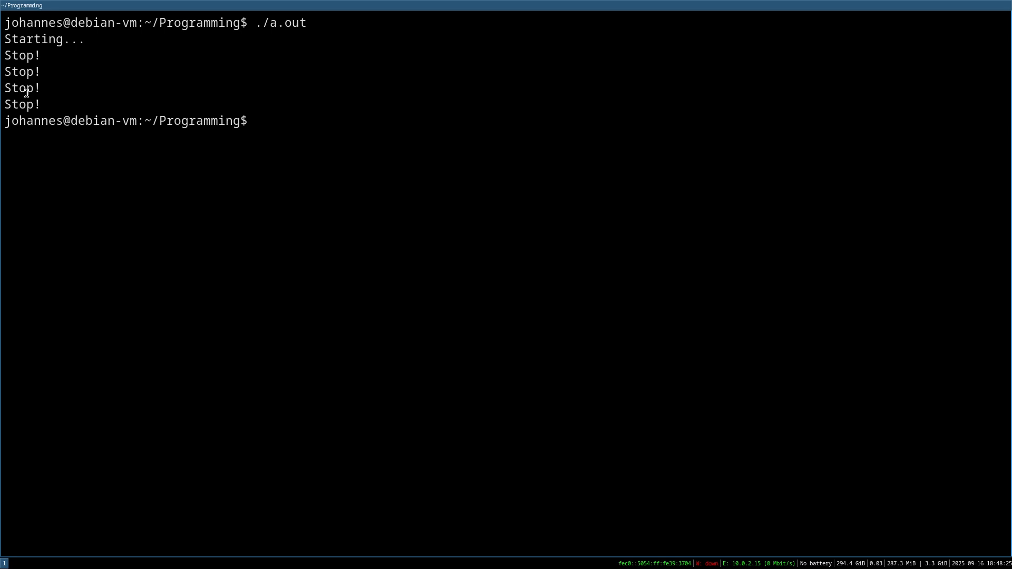
pyautogui.moveTo(54, 130)
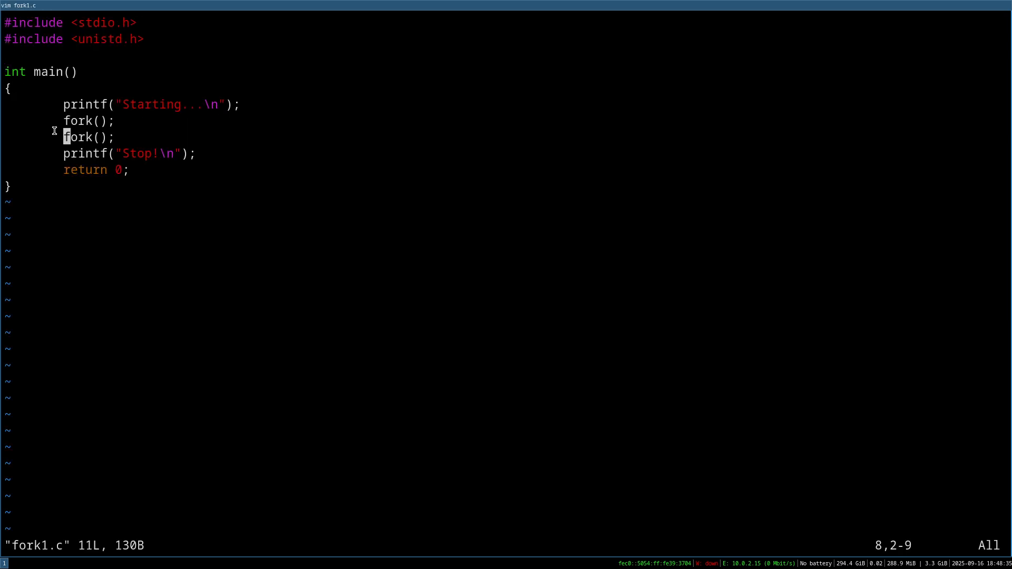
# - Duplicate the fork(); line with yyp, rerun for eight Stop! lines, and reopen fork1.c
pyautogui.press('y')
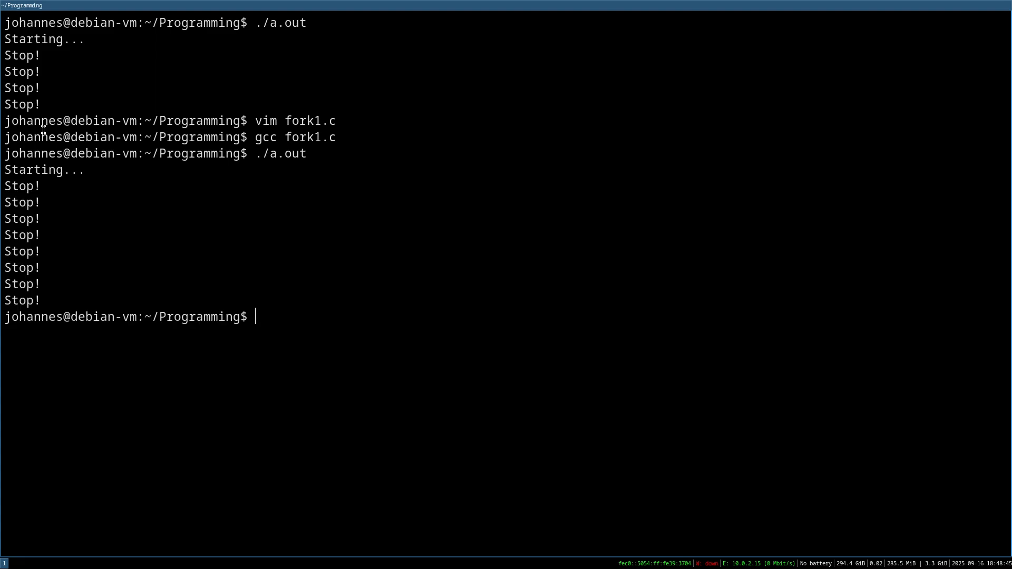
pyautogui.moveTo(47, 251)
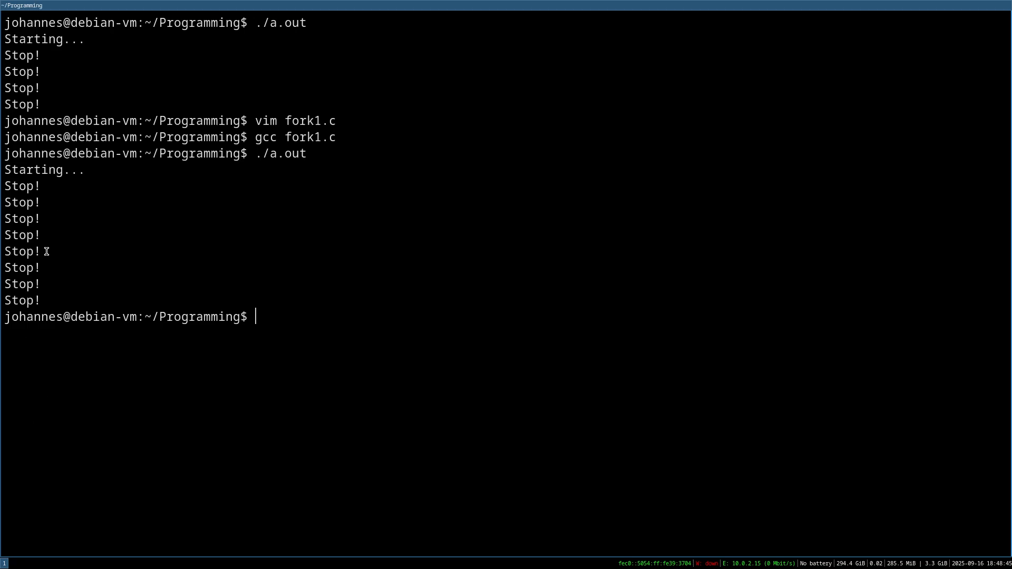
pyautogui.write('vim fork1.c')
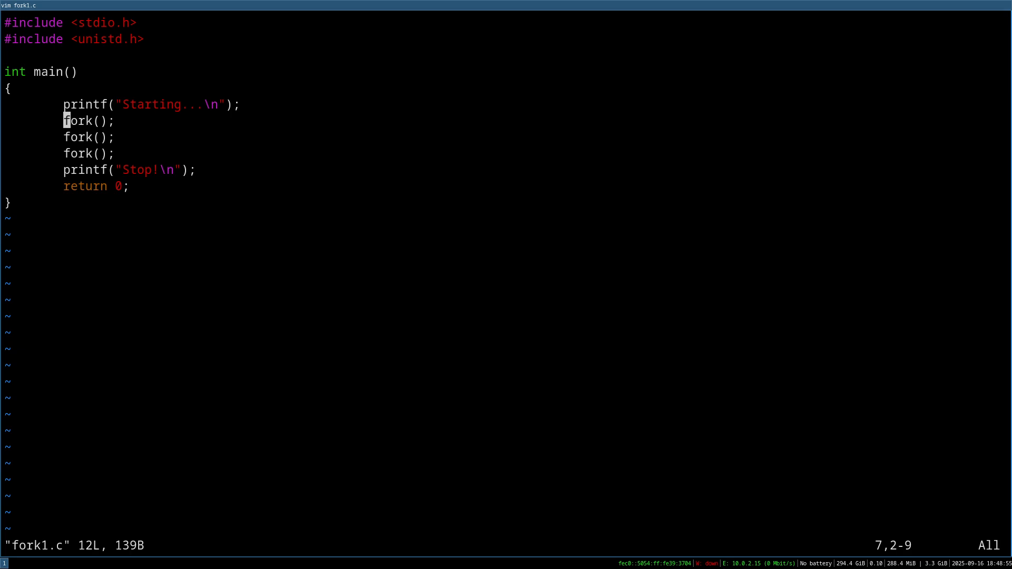
pyautogui.press('j')
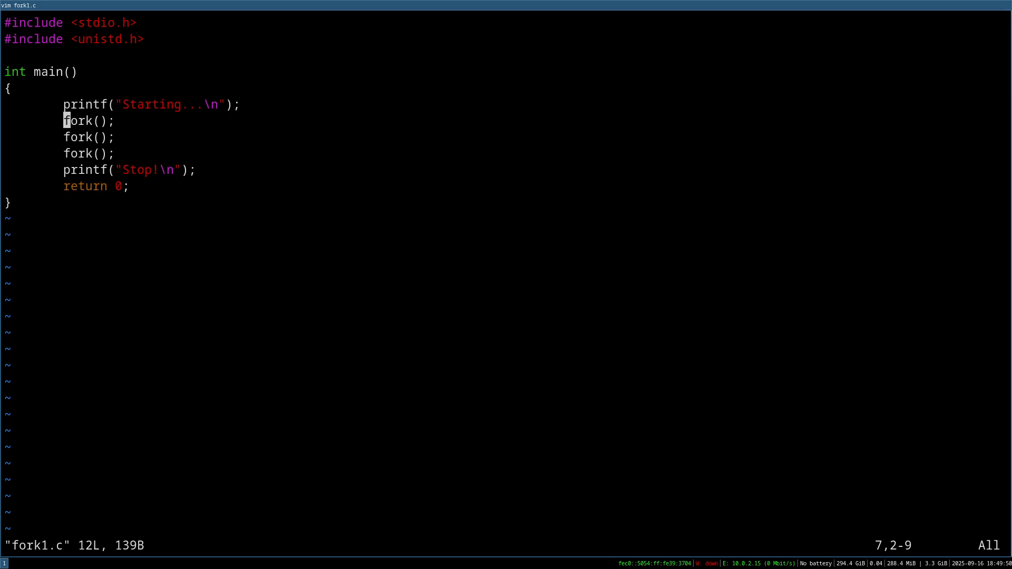
pyautogui.write('int')
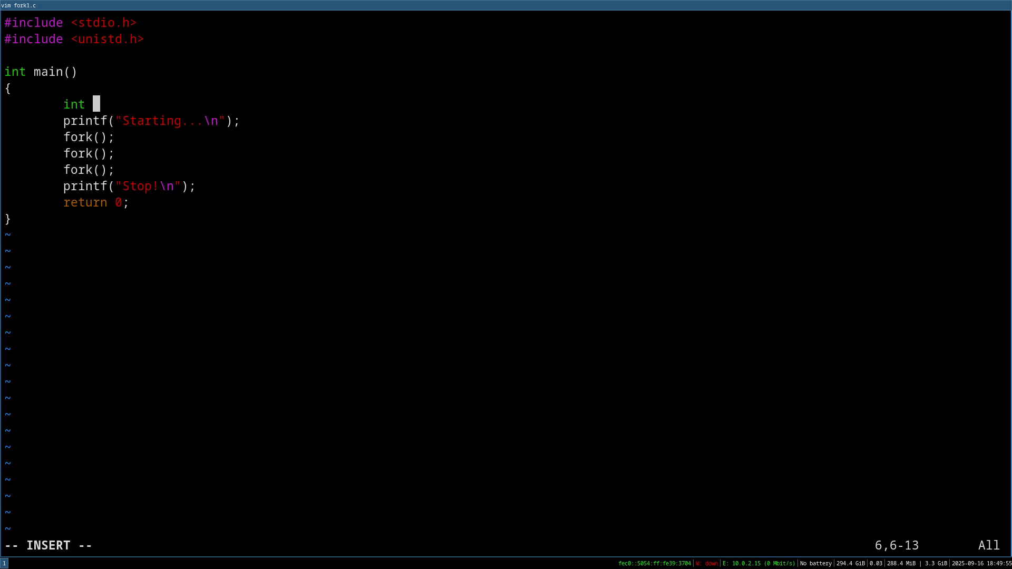
# - Declare int pid, set pid = fork(), and call perror("fork") when pid < 0
pyautogui.write('pid;')
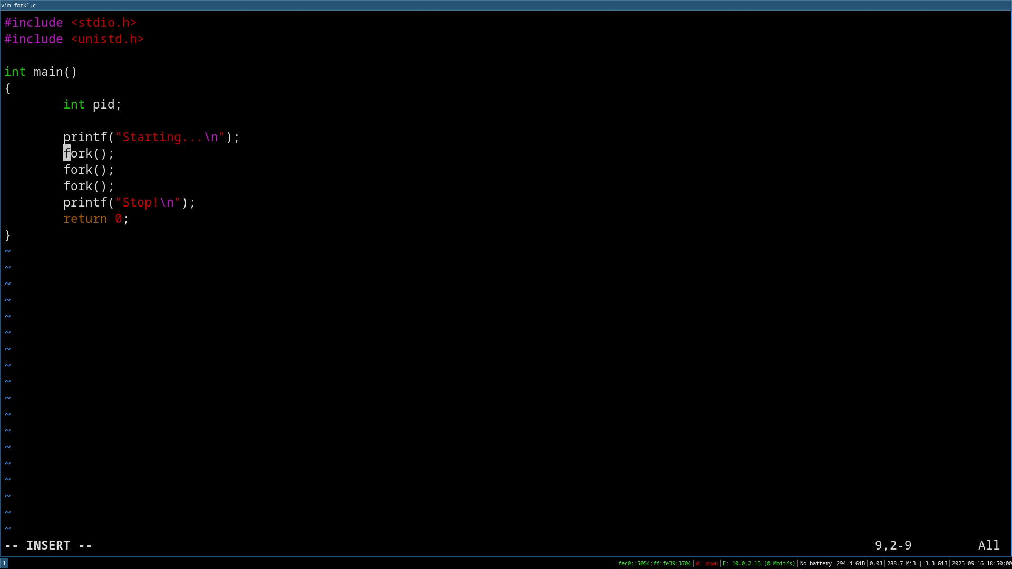
pyautogui.write('pid =')
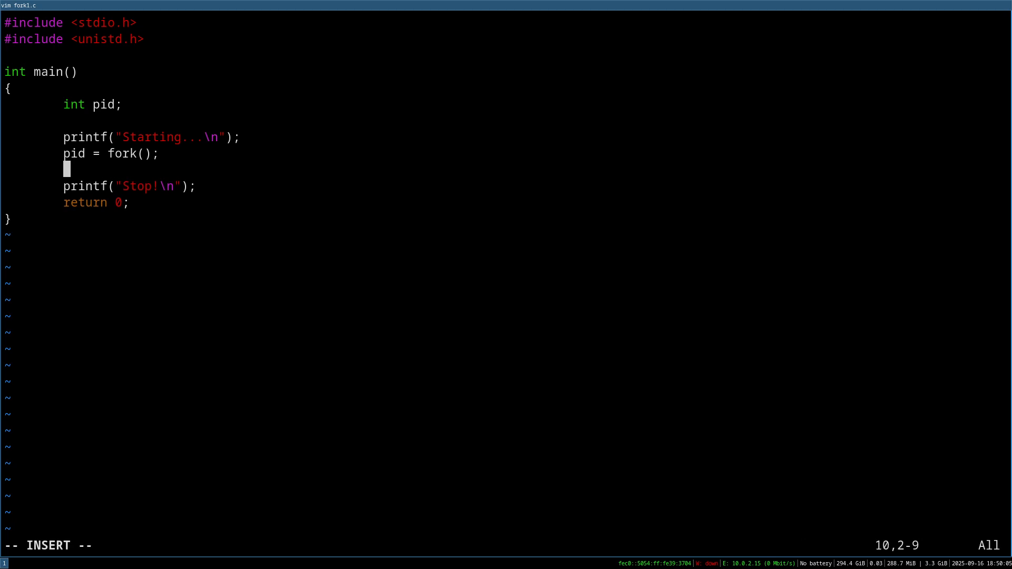
pyautogui.write('if (pid <')
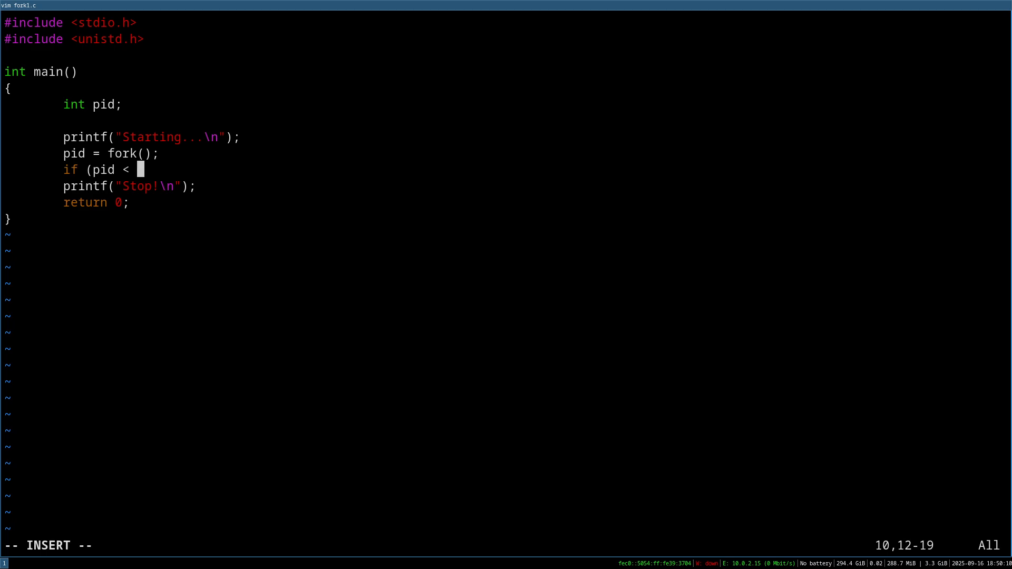
pyautogui.write('0)')
pyautogui.write('perro')
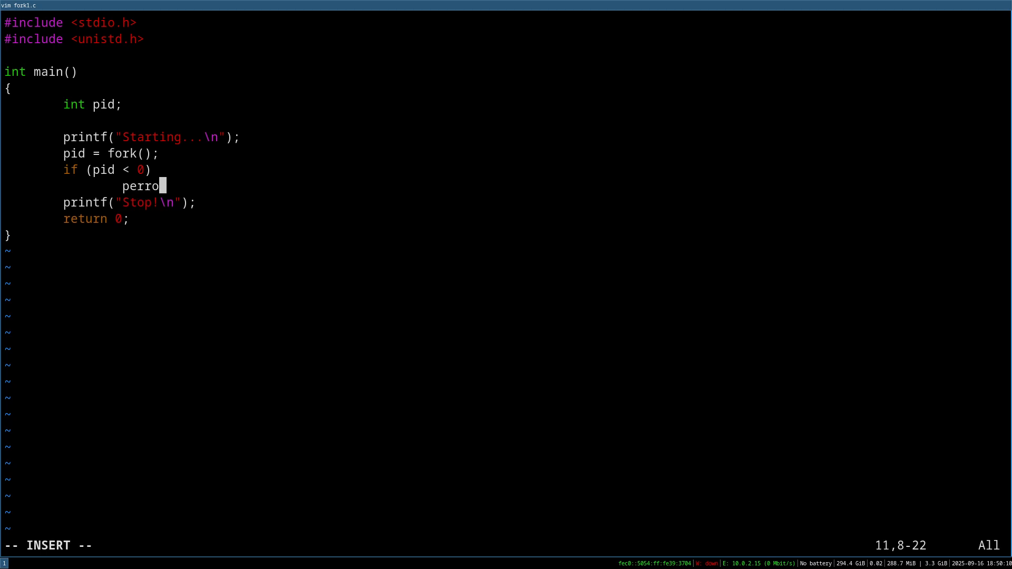
pyautogui.write('("fork");')
pyautogui.write('else')
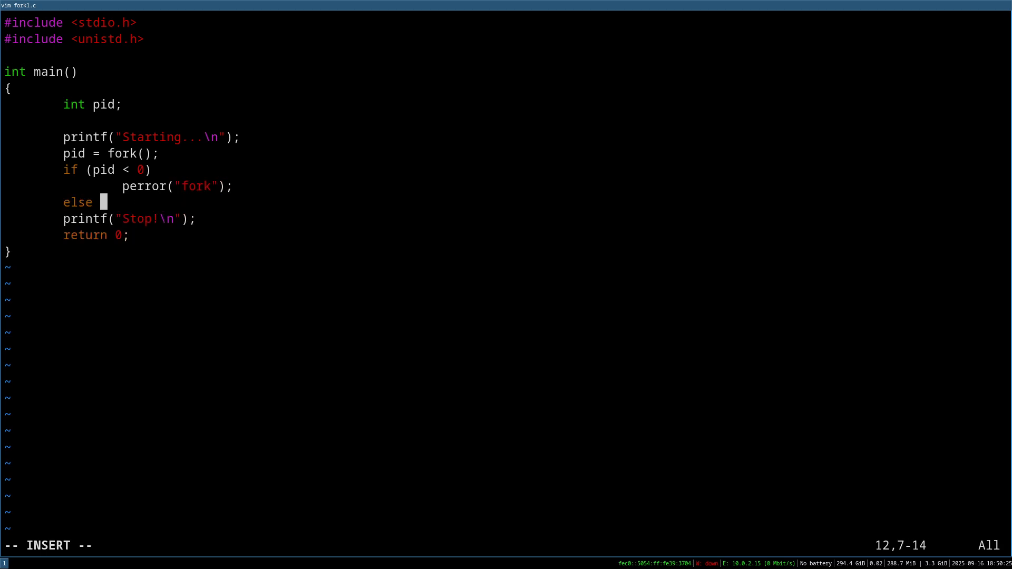
# - Add else if (pid == 0) printing "This is the child process with PID: %d" with getpid()
pyautogui.write('if (pid')
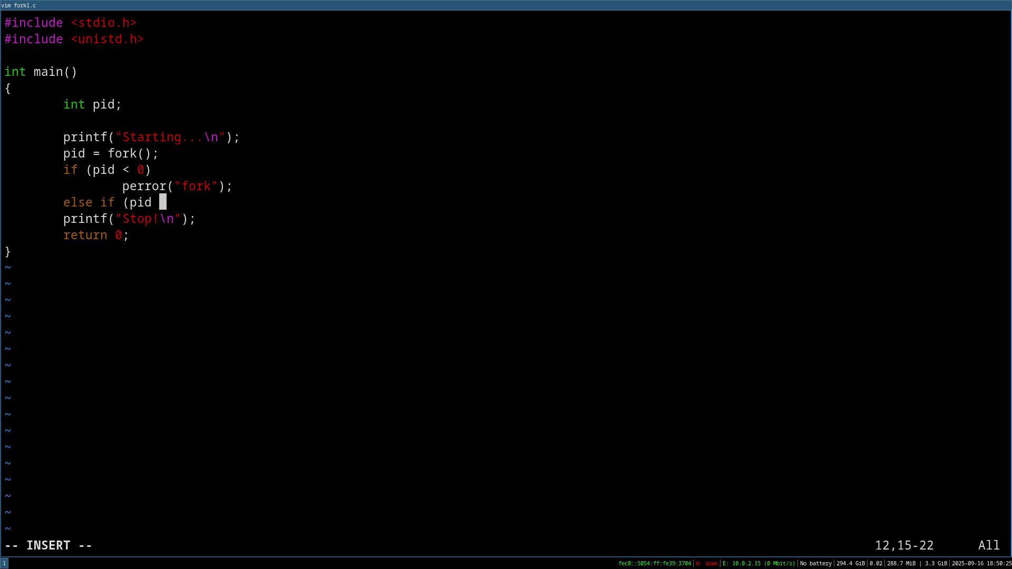
pyautogui.write('== 0)')
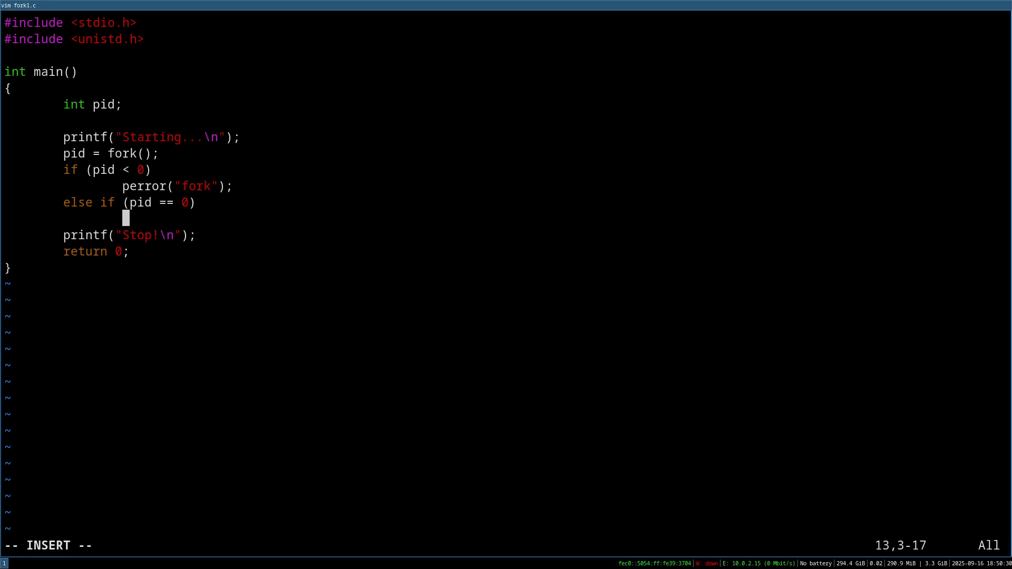
pyautogui.write('printf("')
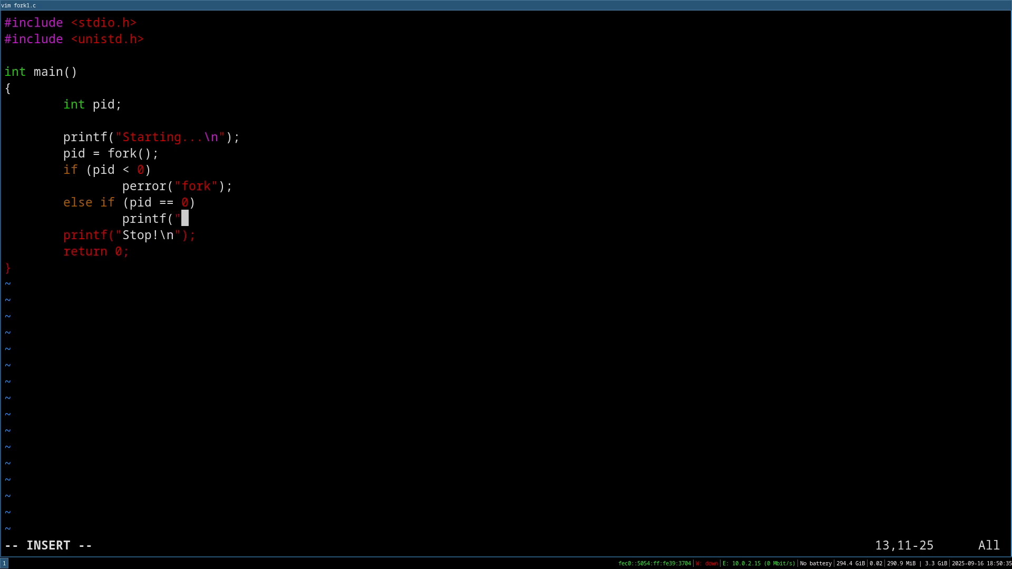
pyautogui.write('This is the')
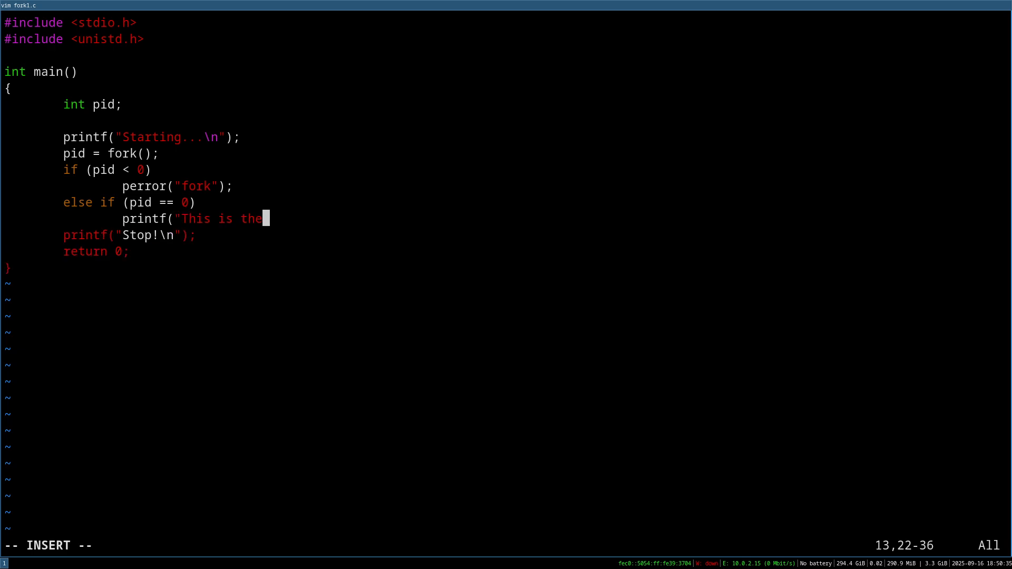
pyautogui.write('child proces')
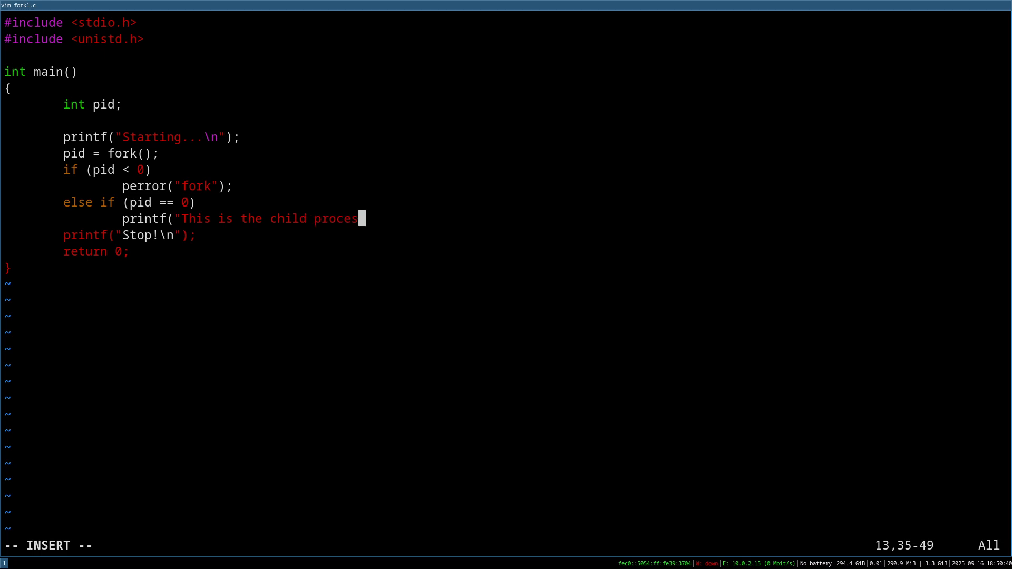
pyautogui.write('with PI')
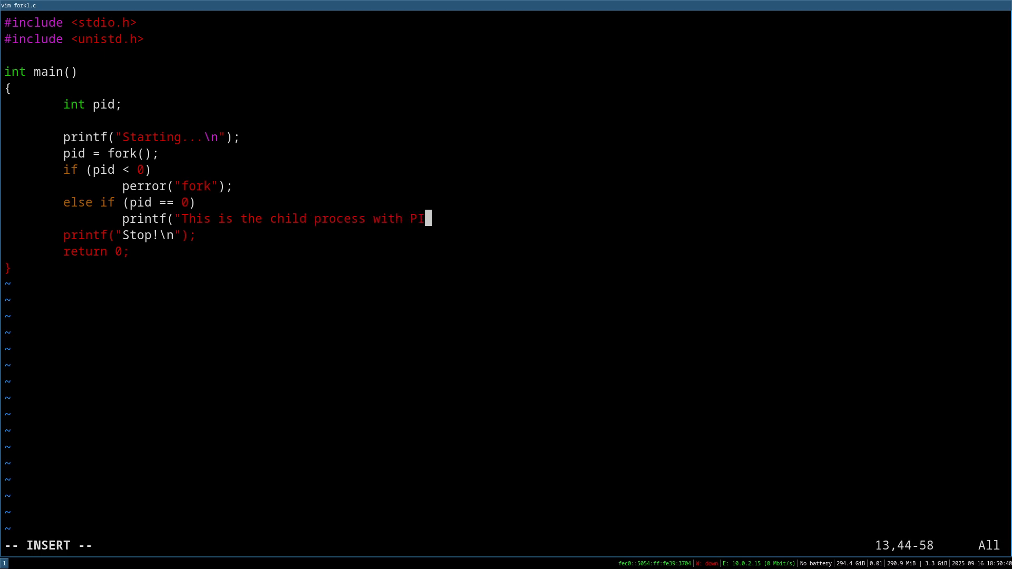
pyautogui.write('D: %d')
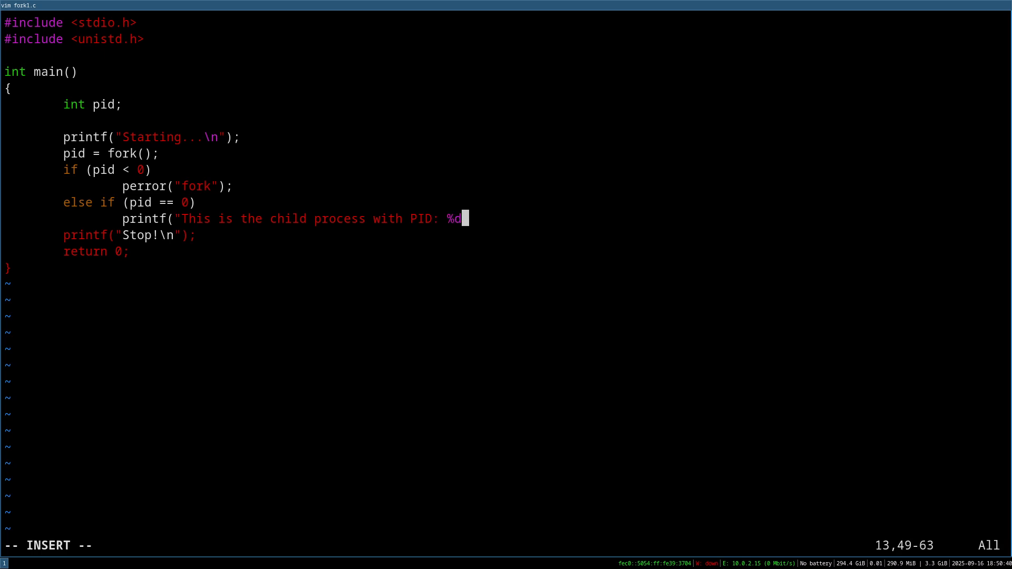
pyautogui.write('\\""')
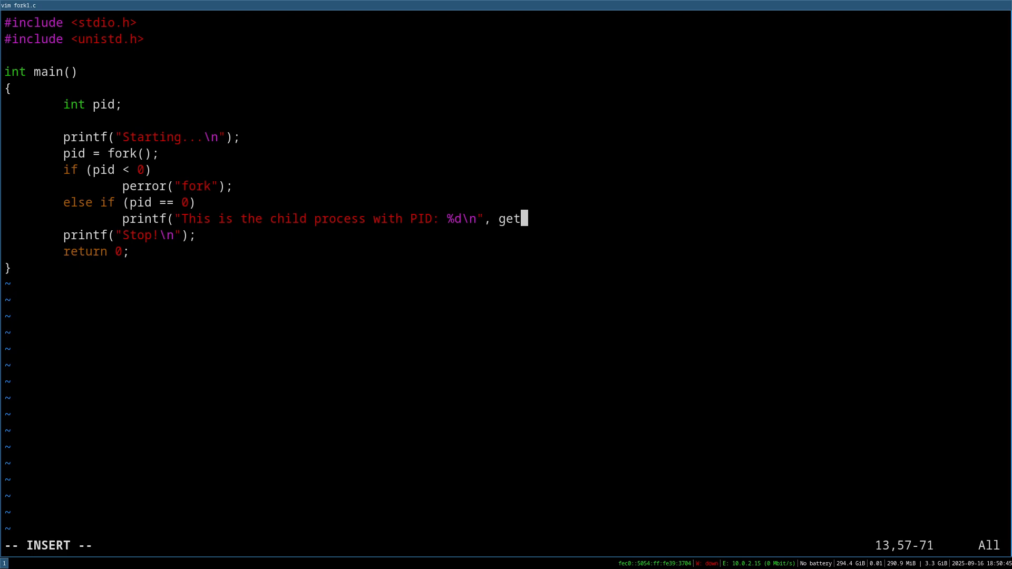
pyautogui.write('pid()')
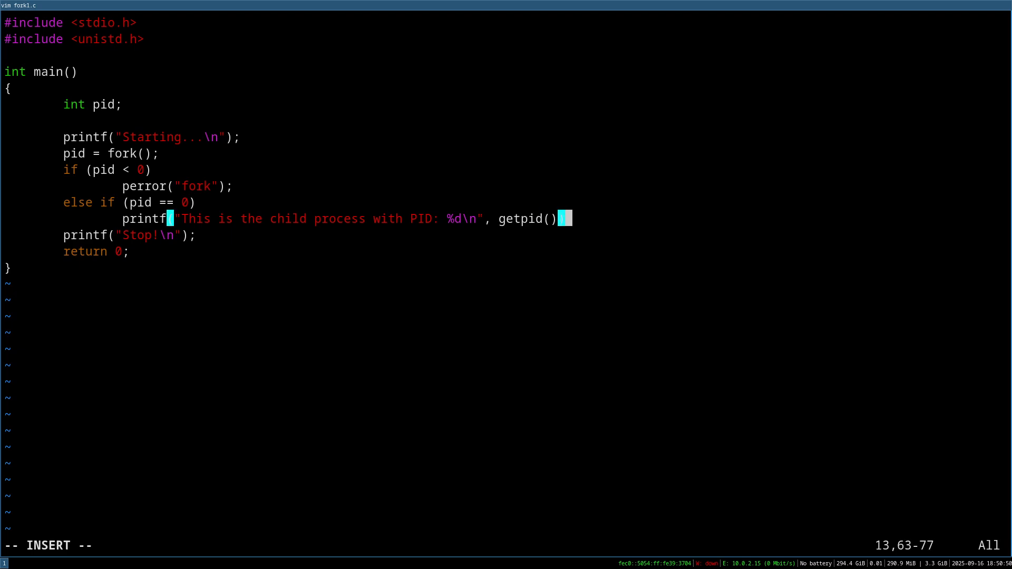
pyautogui.write('e')
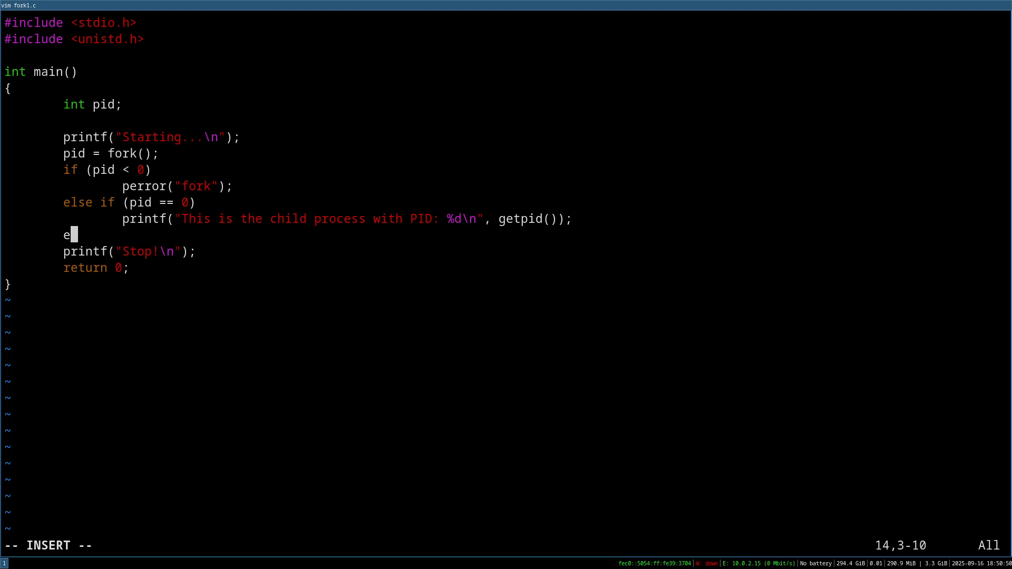
pyautogui.write('lse')
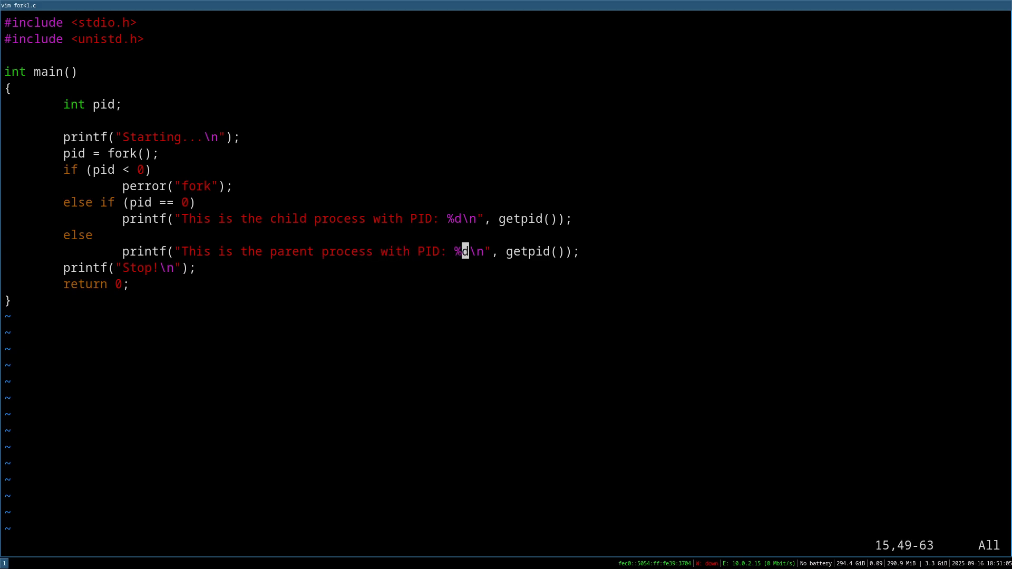
# - Extend the parent message with "The child has PID: %d" using pid, and delete the Stop! line
pyautogui.press('i')
pyautogui.write('. The chi')
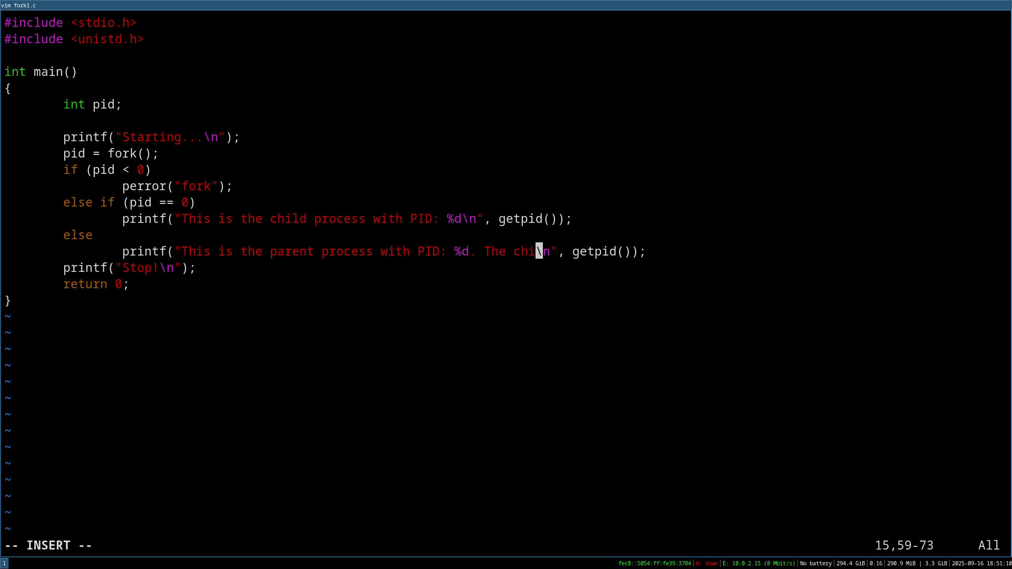
pyautogui.write('has P')
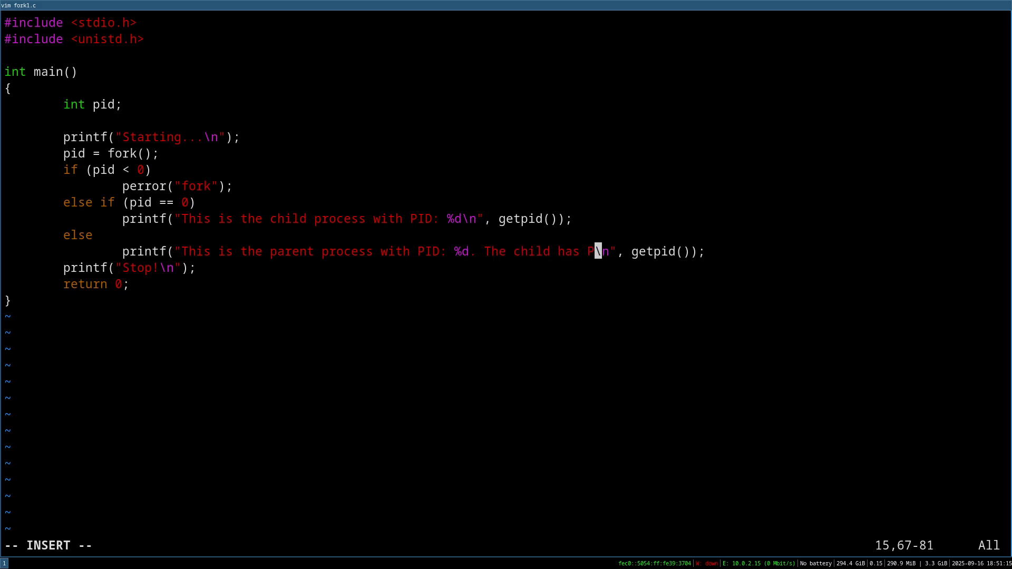
pyautogui.write('ID: %d')
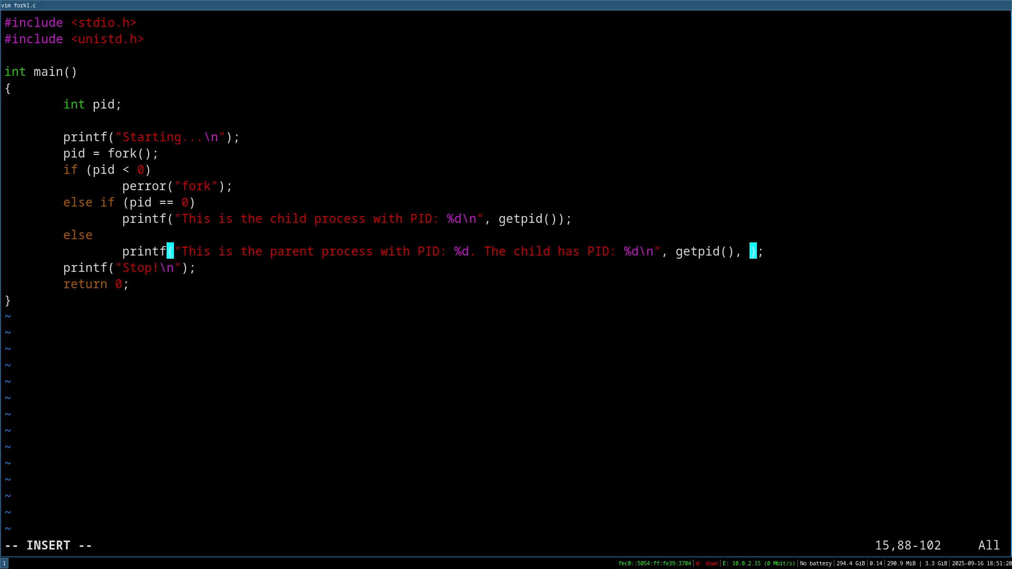
pyautogui.write('pid')
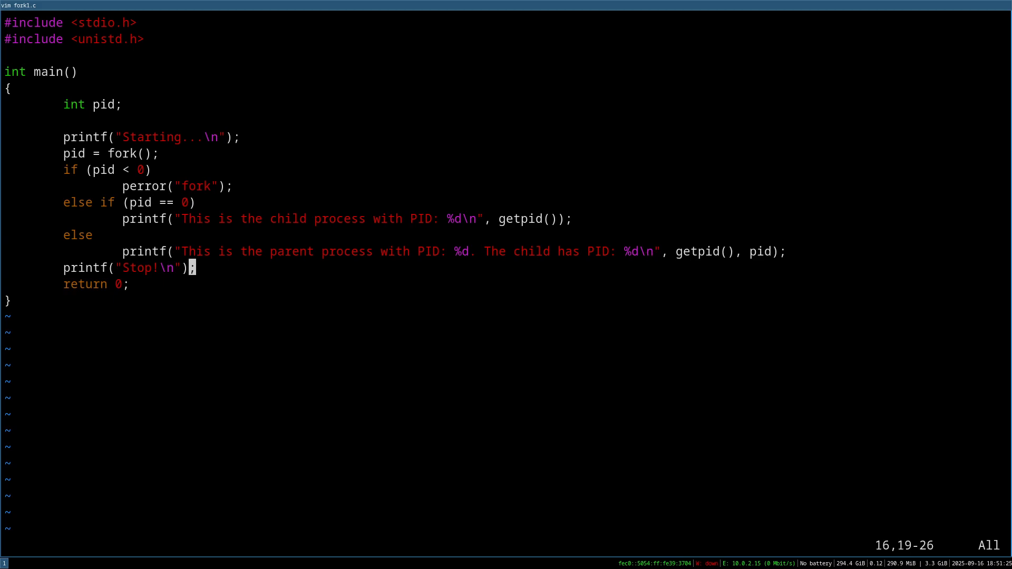
pyautogui.press('dd')
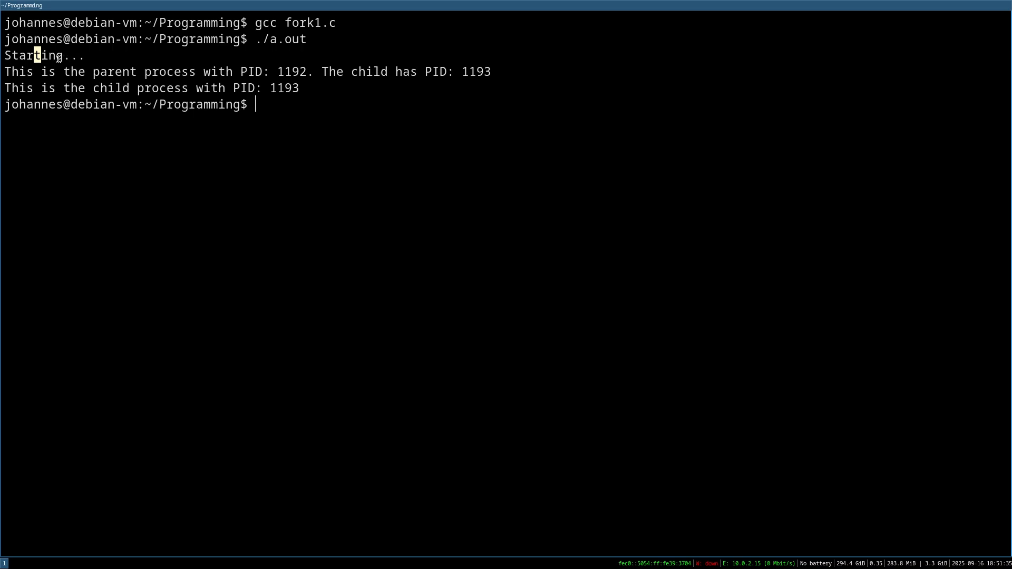
# - Highlight the parent and child output lines and child PID 1193, then recompile fork1.c
pyautogui.moveTo(6, 72); pyautogui.dragTo(78, 71)
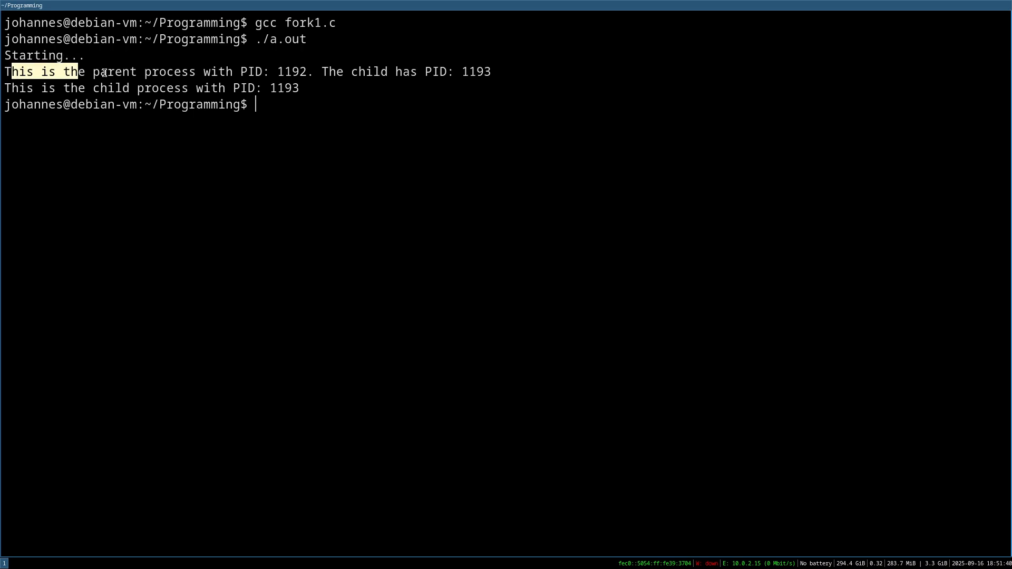
pyautogui.moveTo(76, 71); pyautogui.dragTo(245, 71)
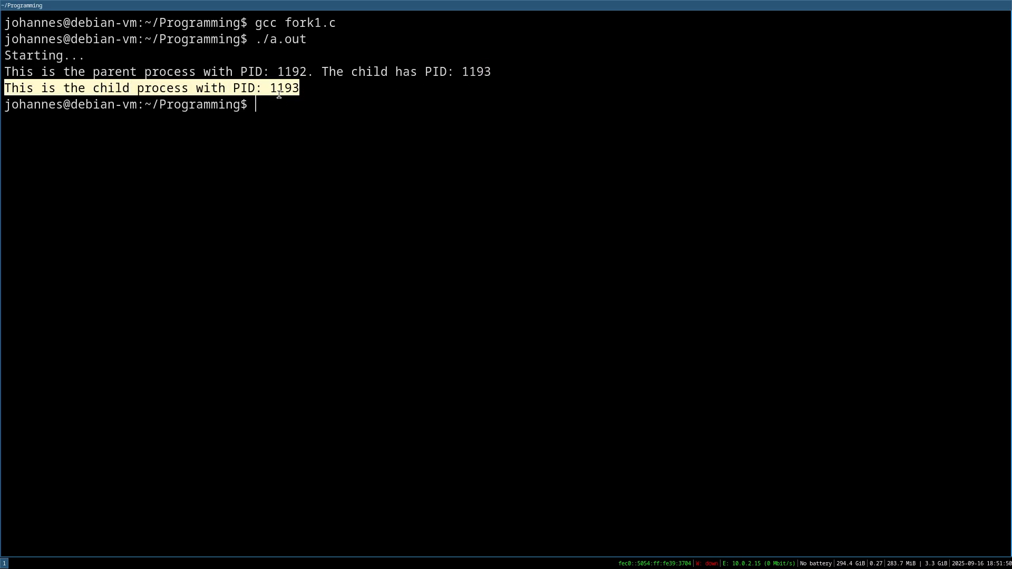
pyautogui.doubleClick(475, 71)
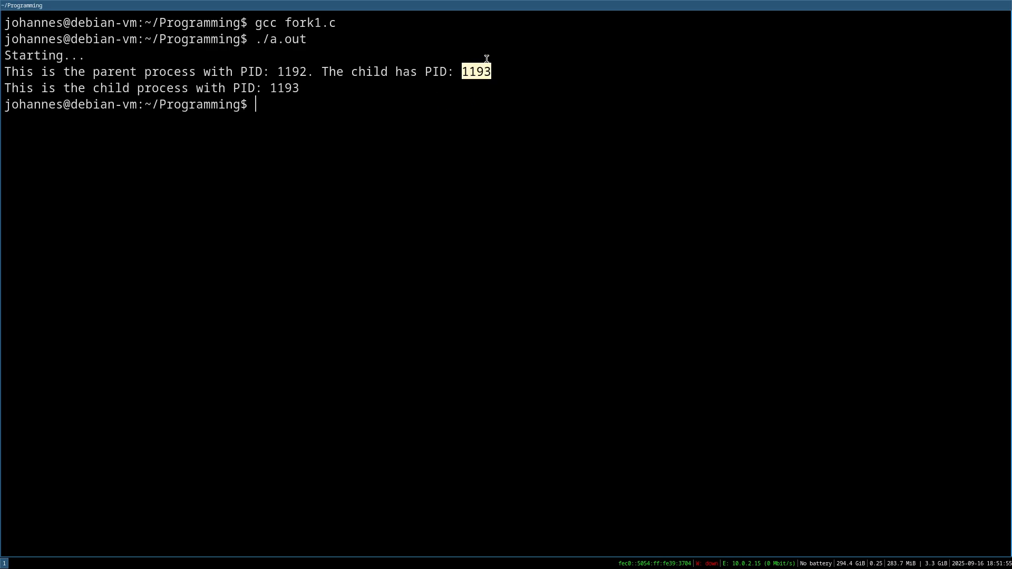
pyautogui.moveTo(534, 47)
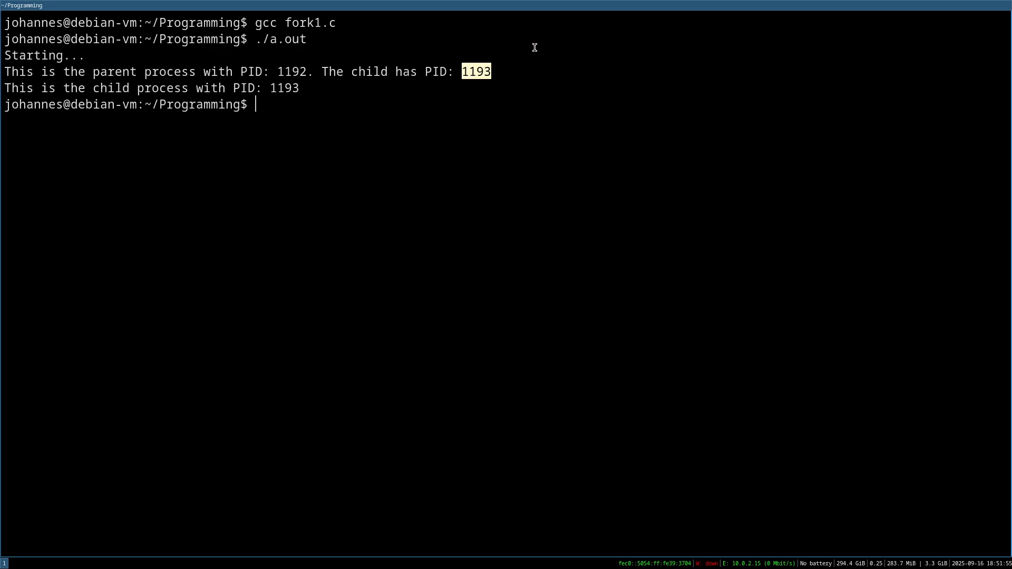
pyautogui.moveTo(520, 101)
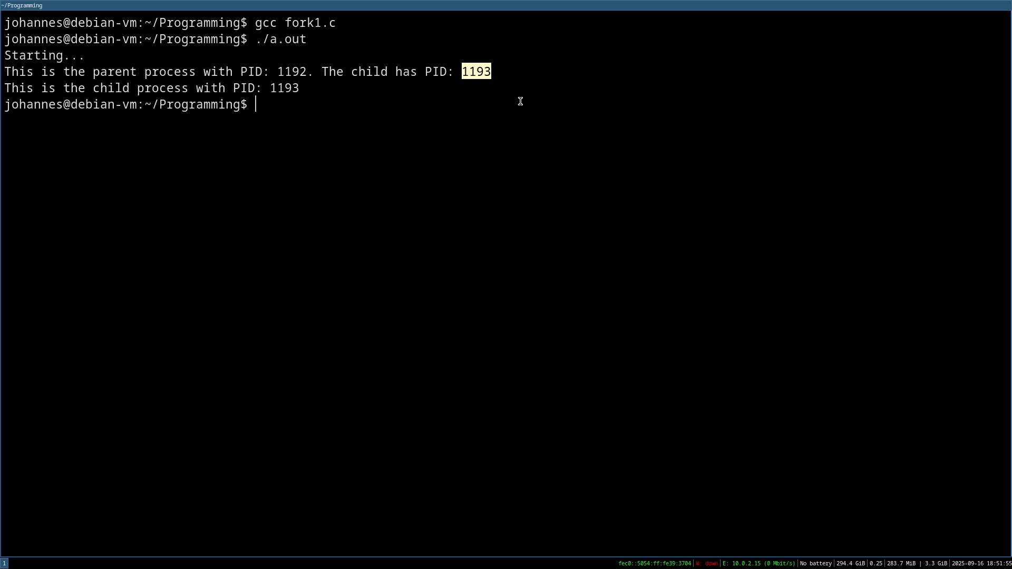
pyautogui.moveTo(415, 155)
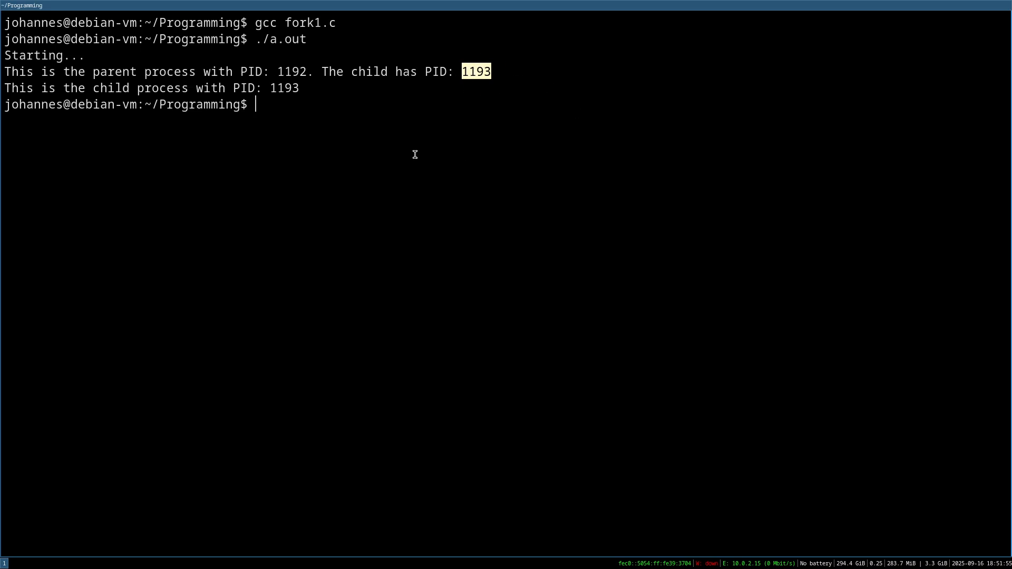
pyautogui.write('gcc fork1.c')
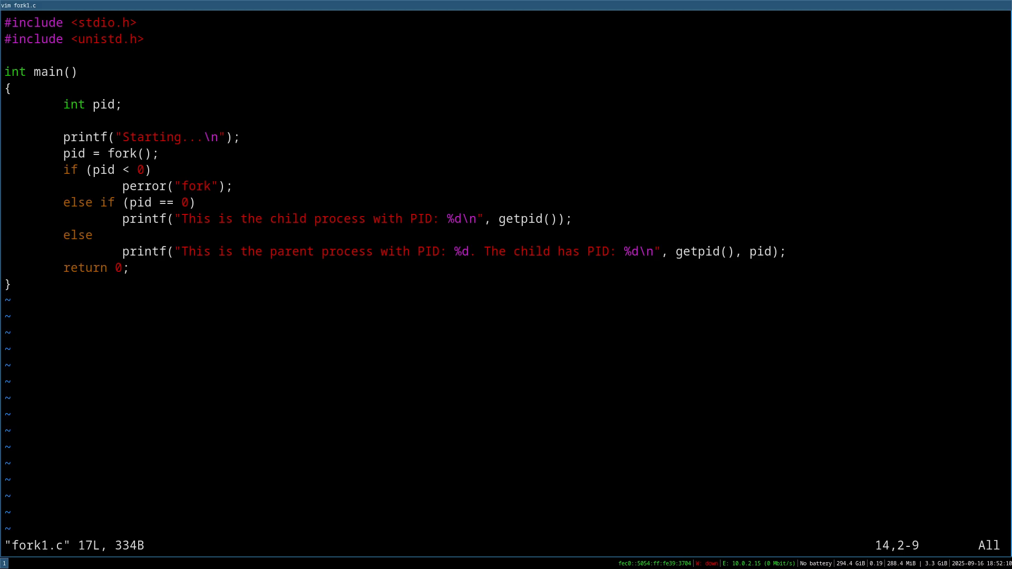
# - Move the cursor up to the child branch's printf line
pyautogui.press('Up')
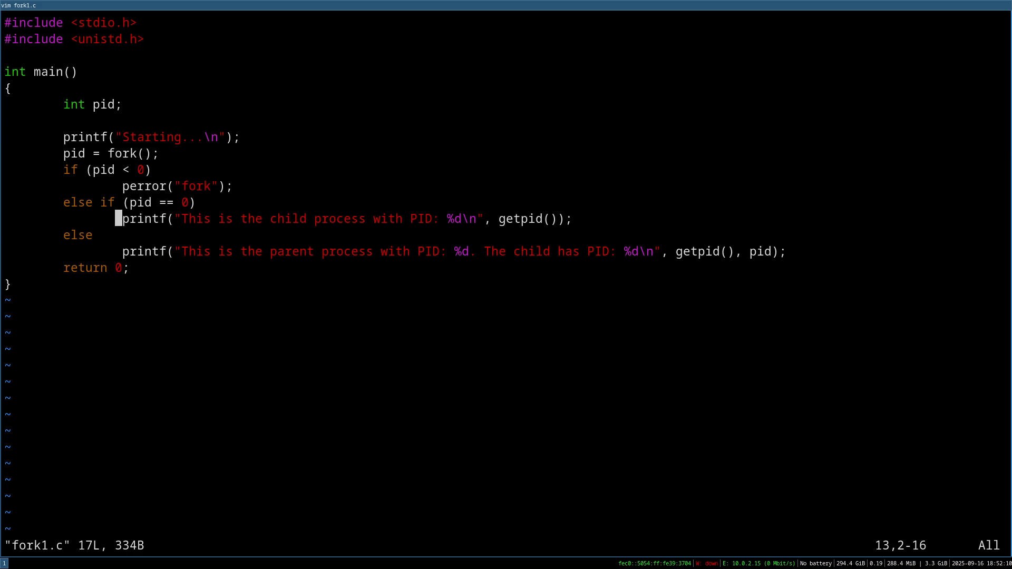